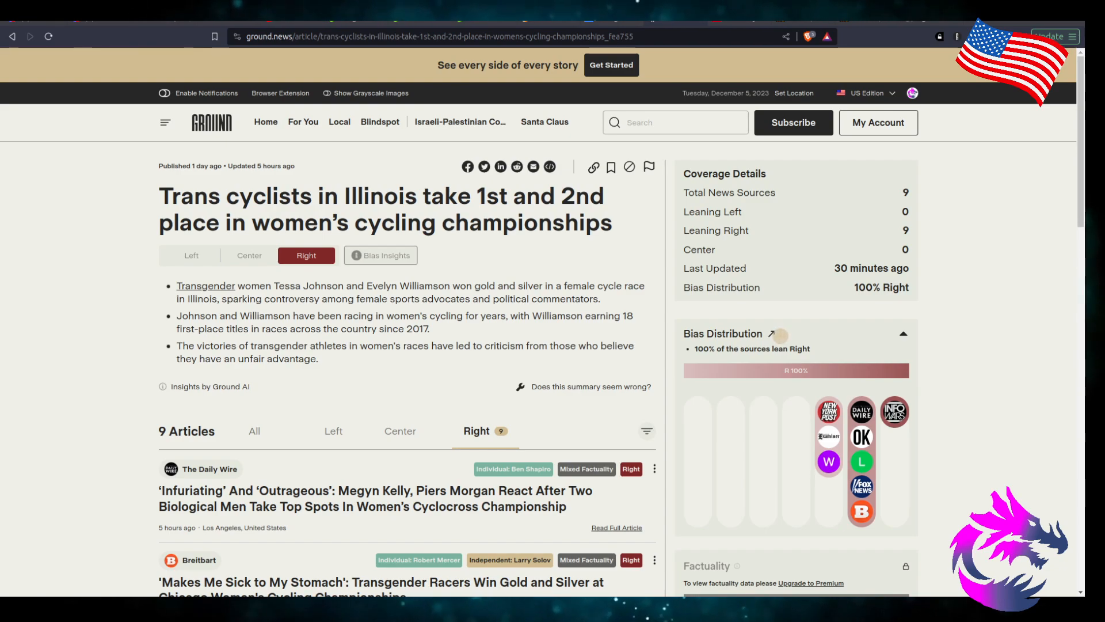
- Scroll the Ground News trans cyclists story to review its nine right-leaning sources
scroll(down, 3)
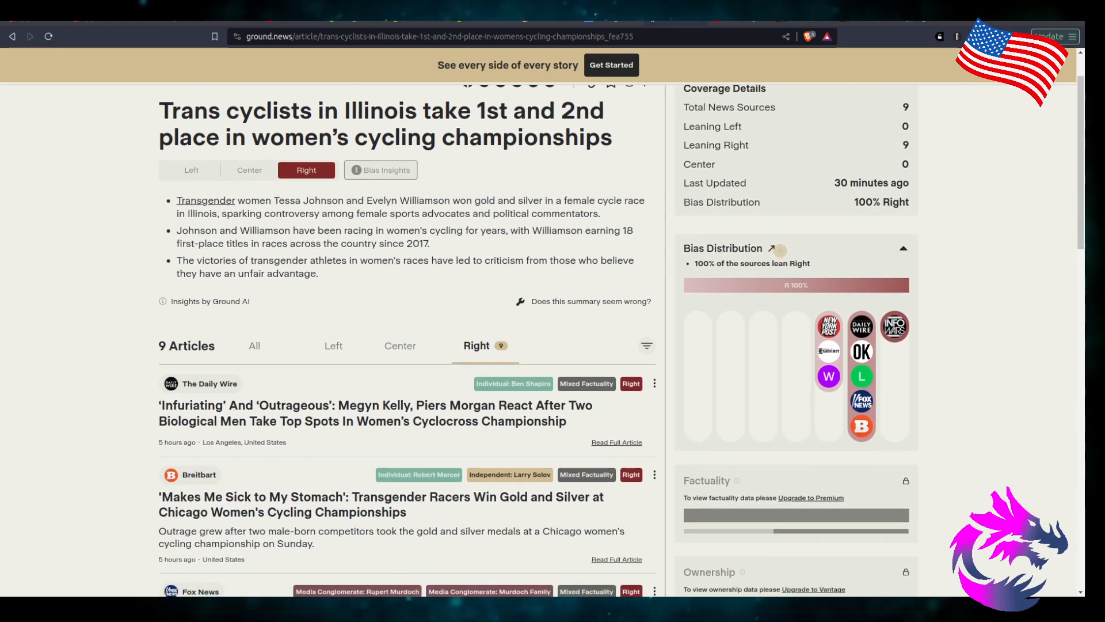
scroll(up, 3)
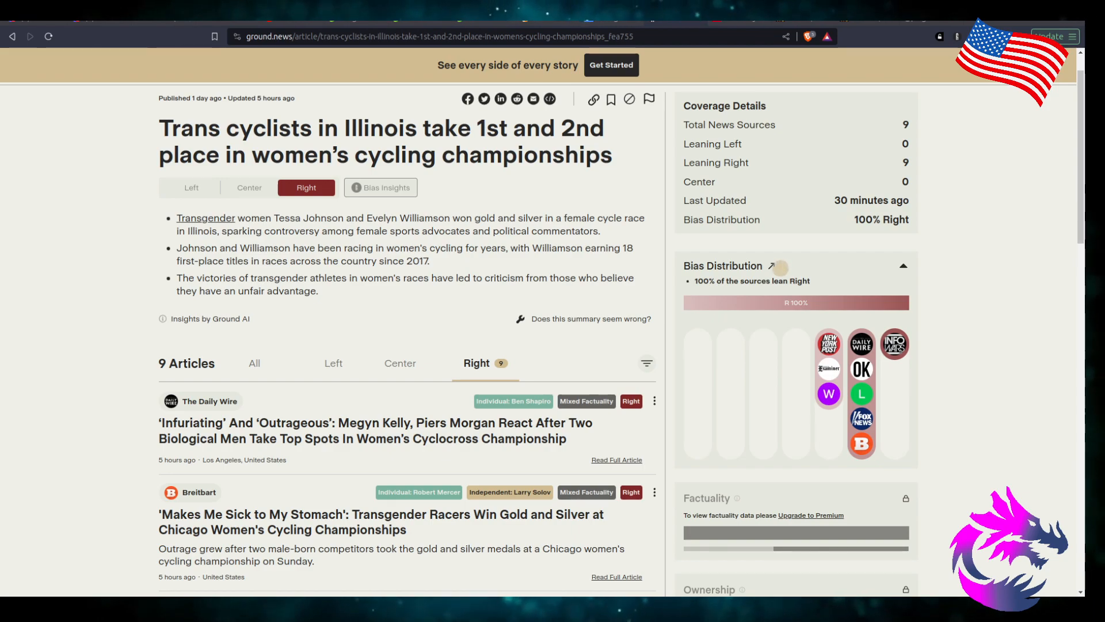
scroll(down, 3)
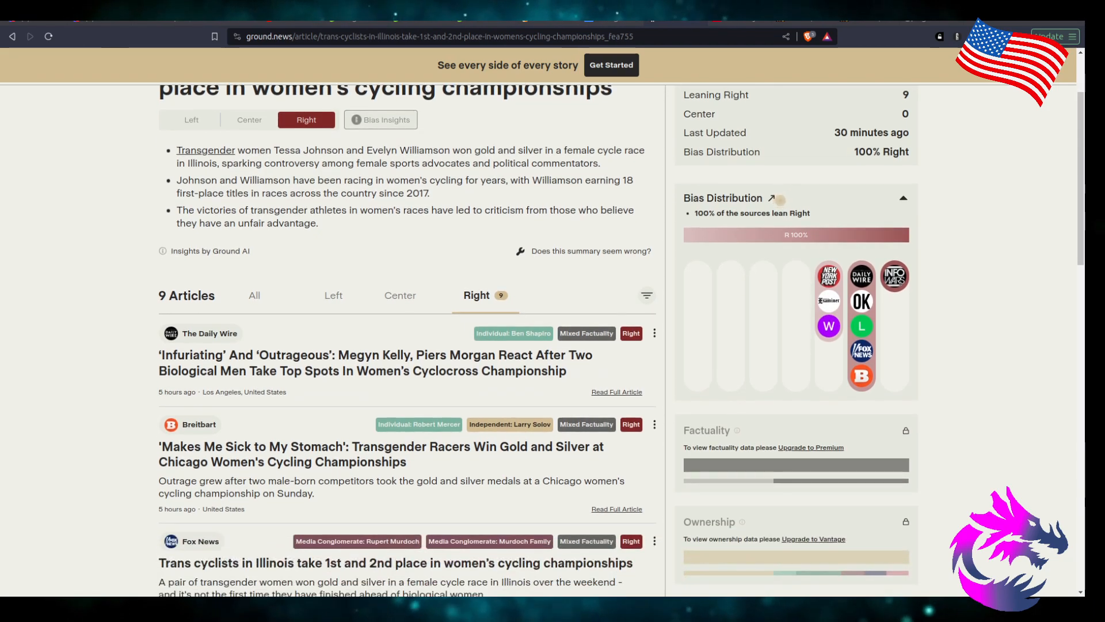
scroll(up, 3)
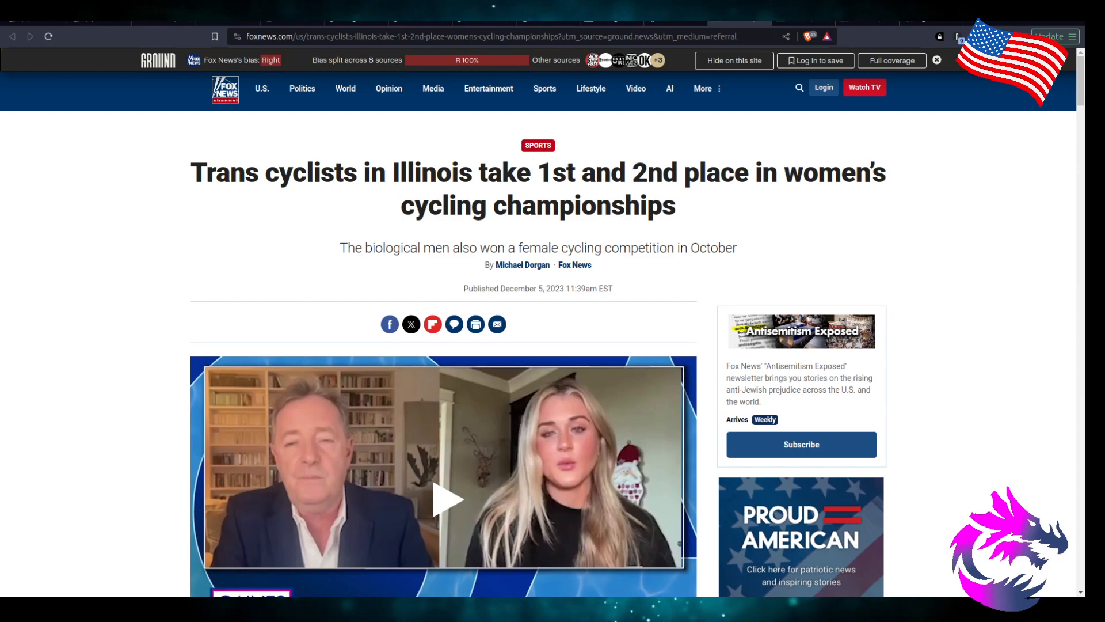
- Read the Fox News article past the video down to the bikes-on-roof-rack photo
scroll(down, 3)
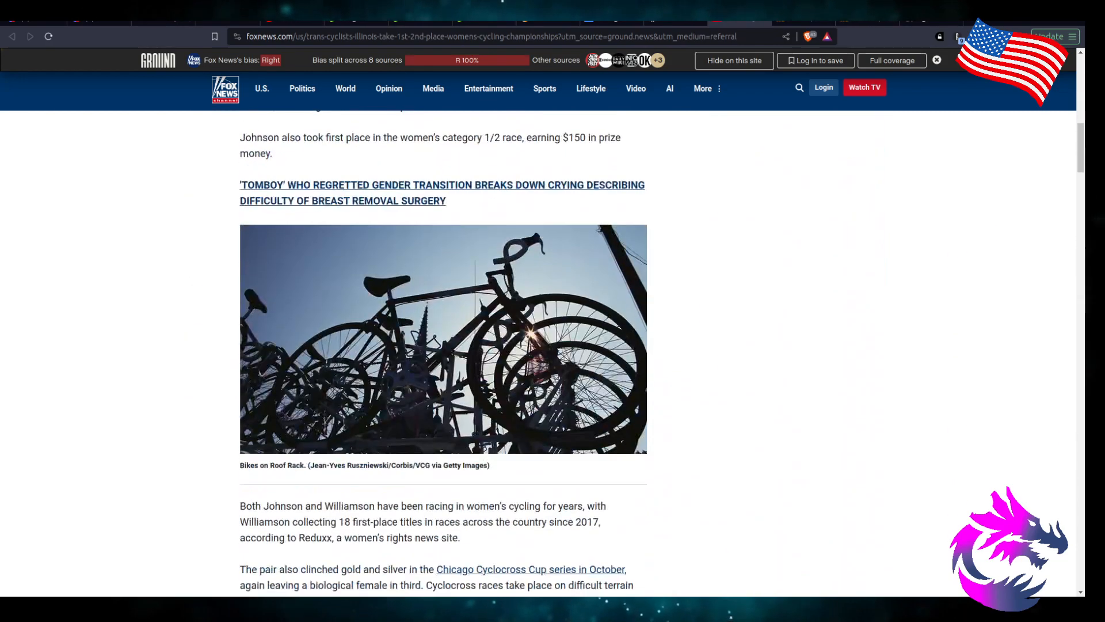
scroll(down, 3)
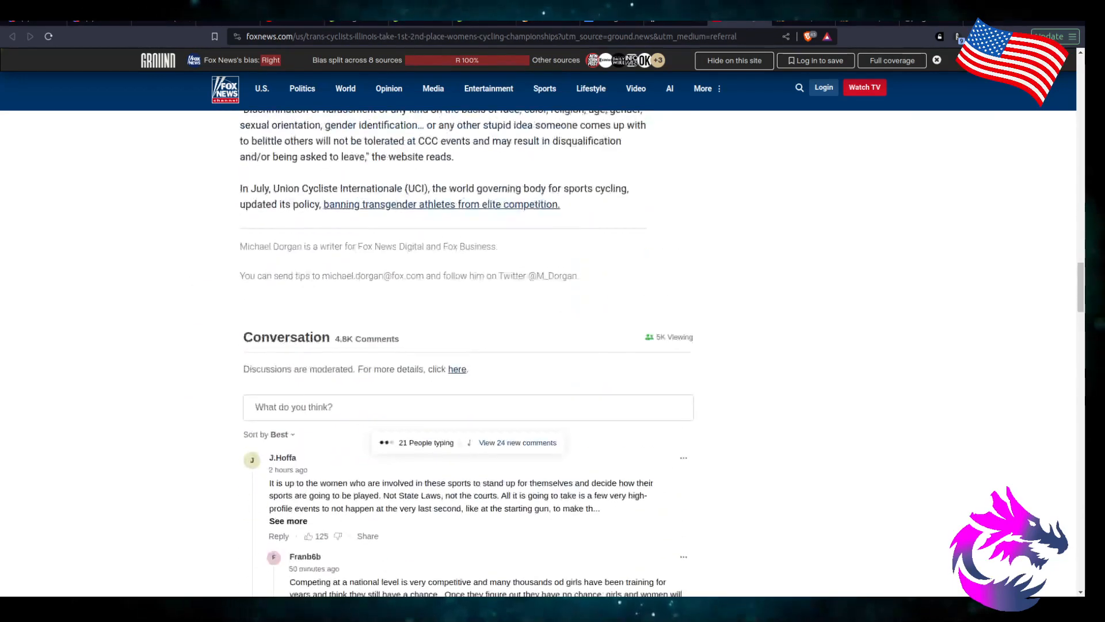
scroll(up, 3)
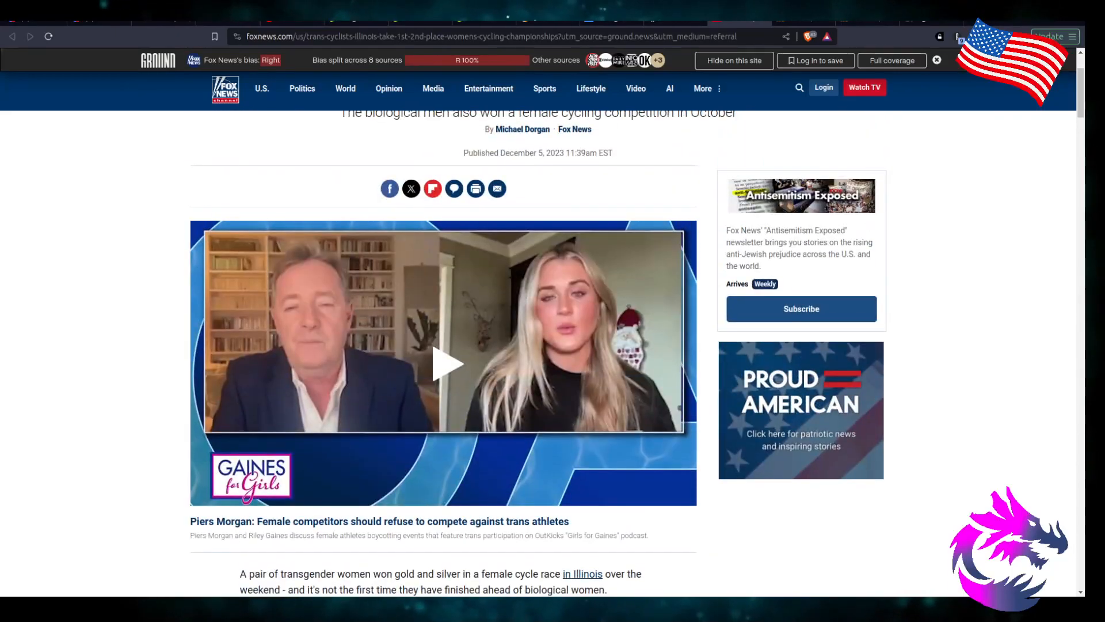
scroll(down, 3)
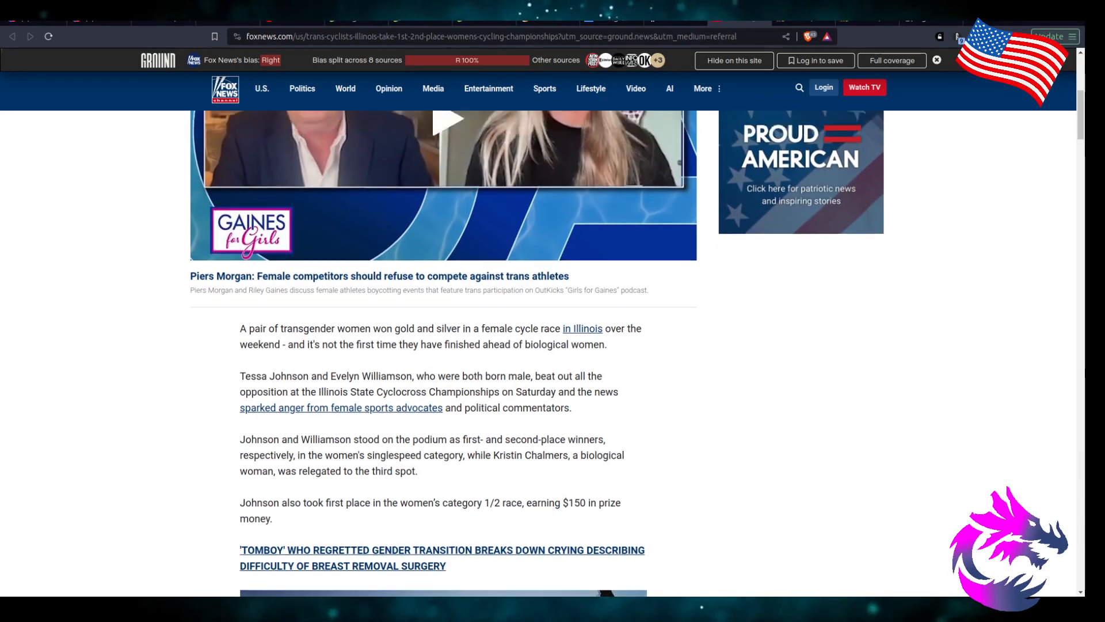
scroll(down, 3)
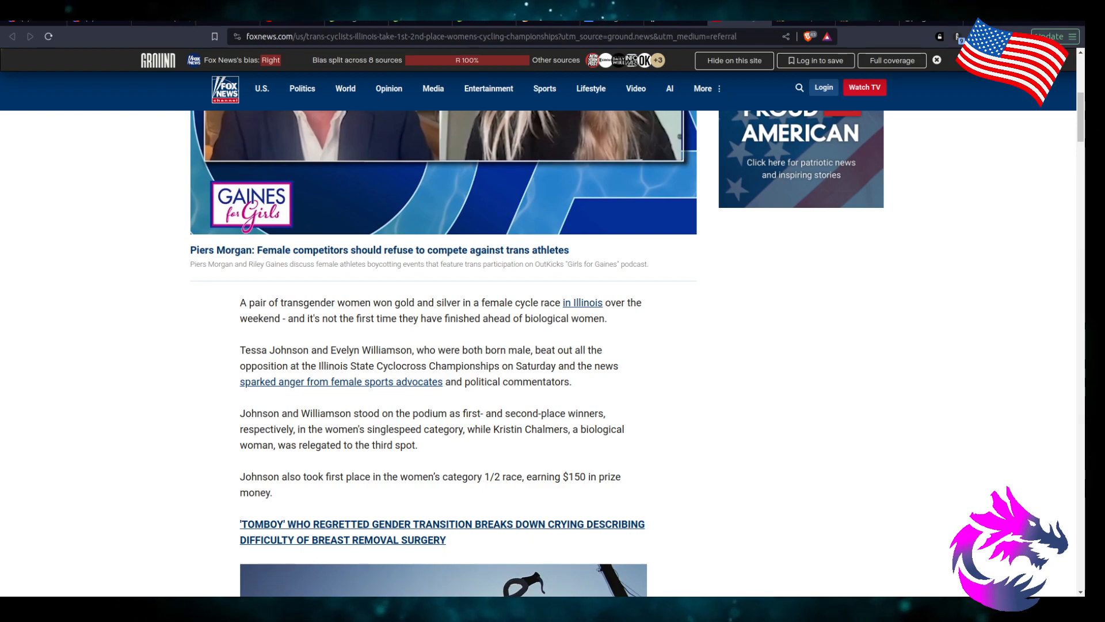
scroll(down, 3)
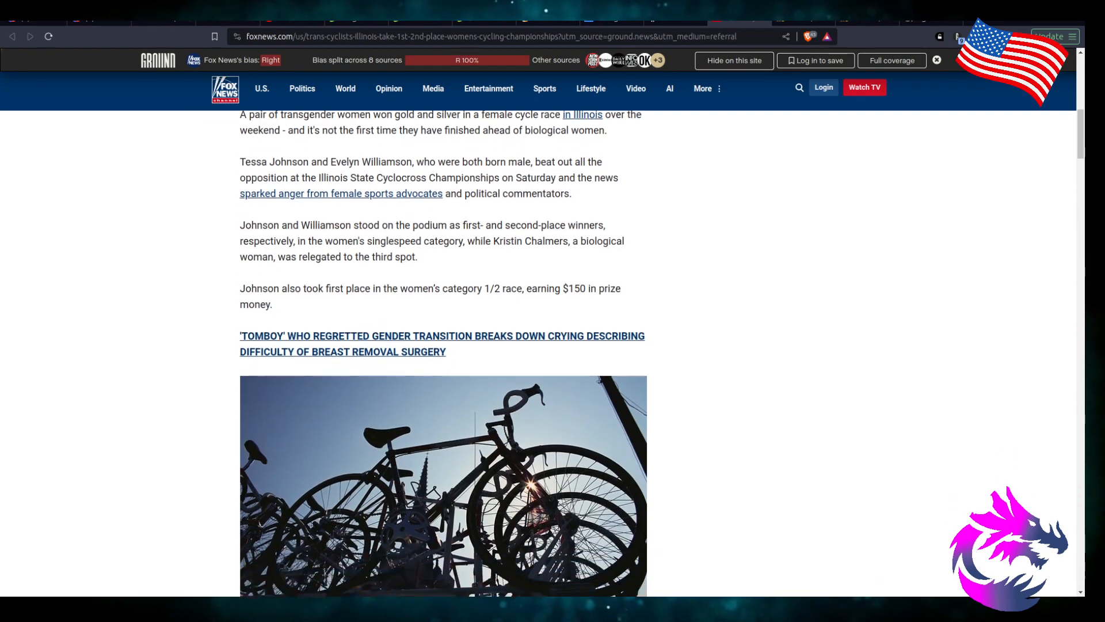
scroll(down, 3)
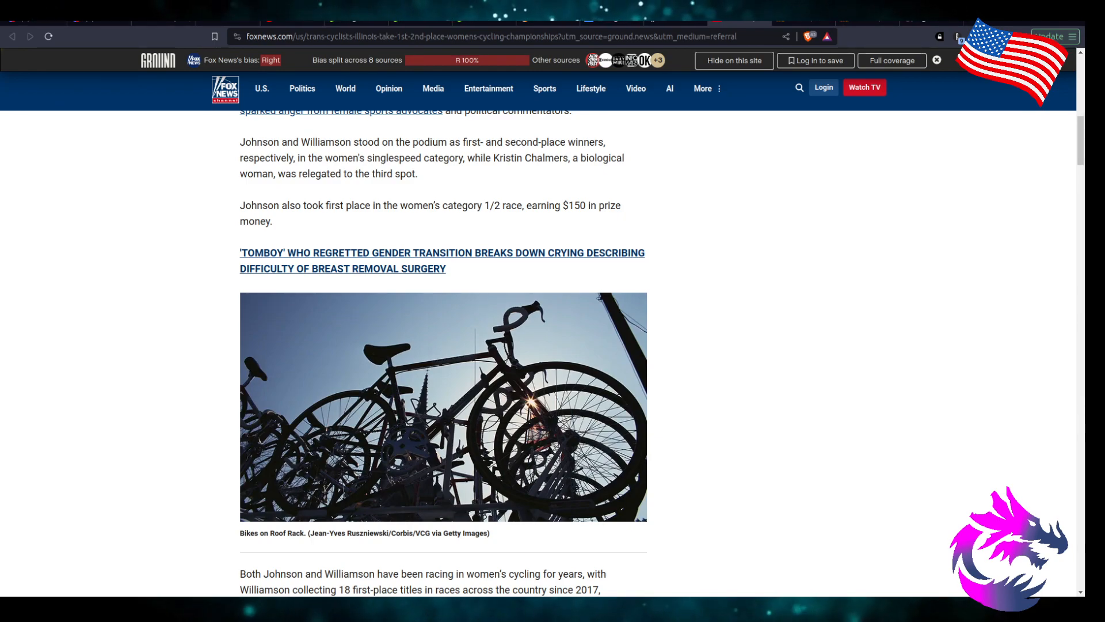
- Read Navratilova's and Piers Morgan's reactions and Gaines's offer, down to her photo
scroll(down, 3)
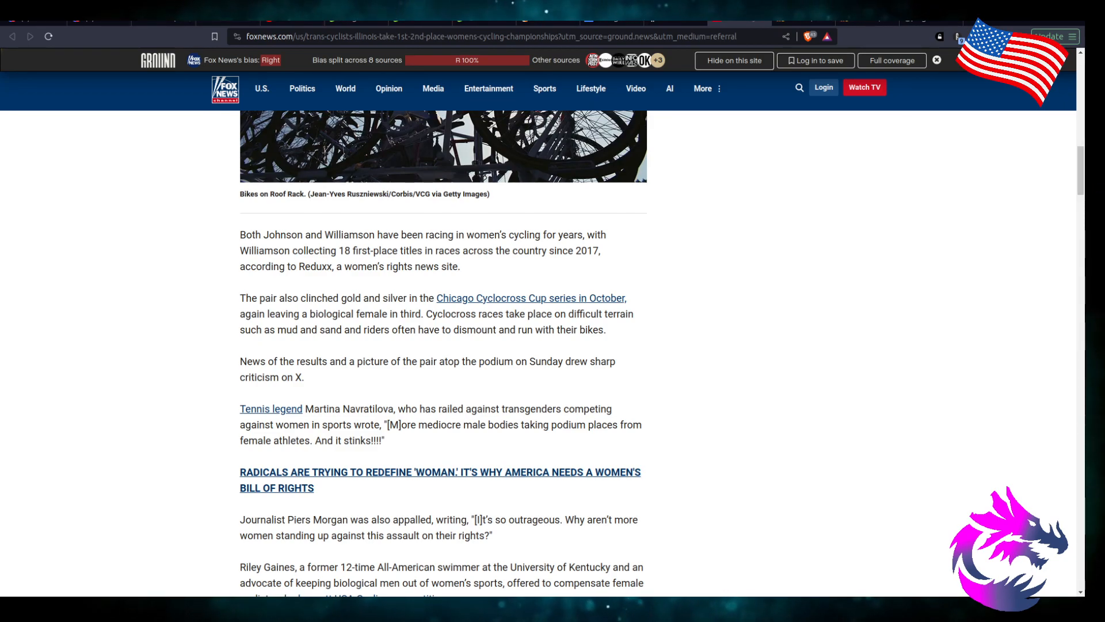
scroll(down, 3)
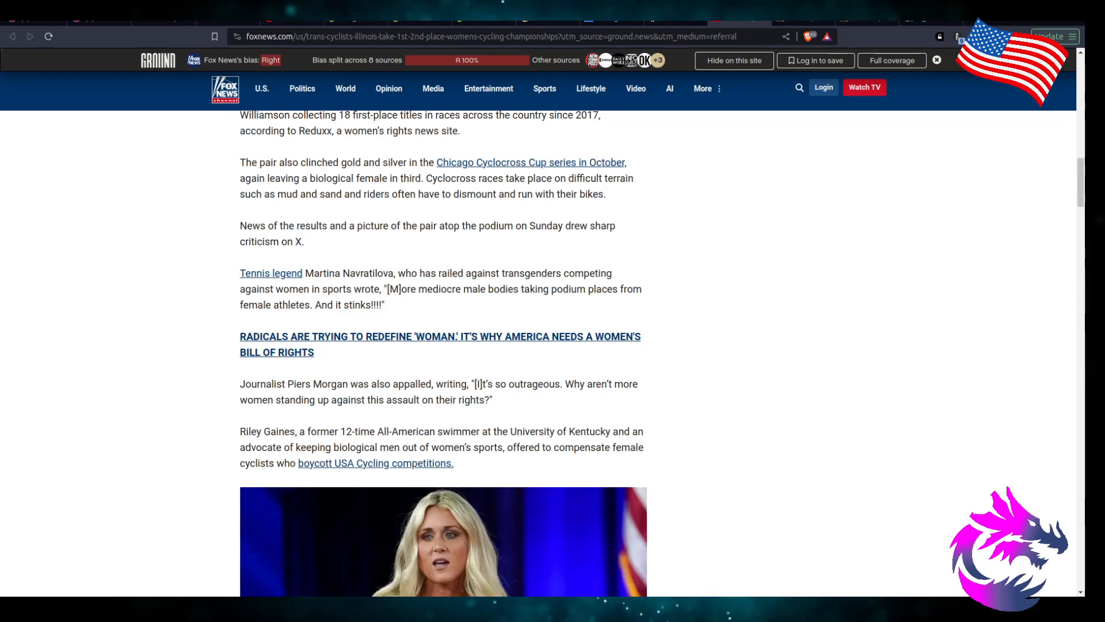
scroll(down, 3)
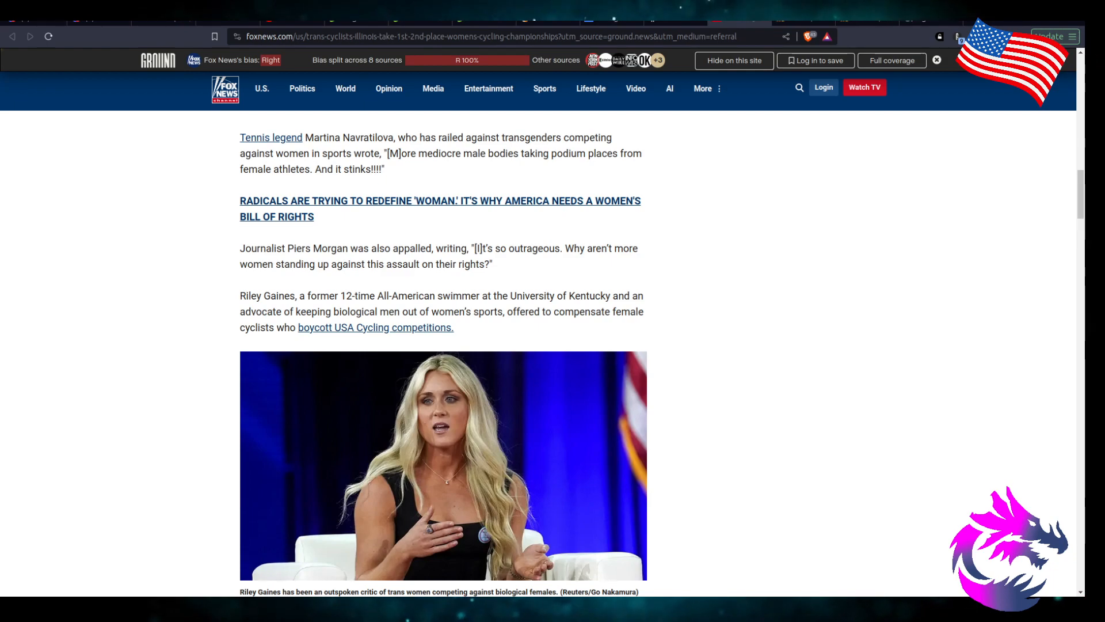
- Select Navratilova's name, then read down to the CrossCup transgender policy paragraph
double_click(362, 137)
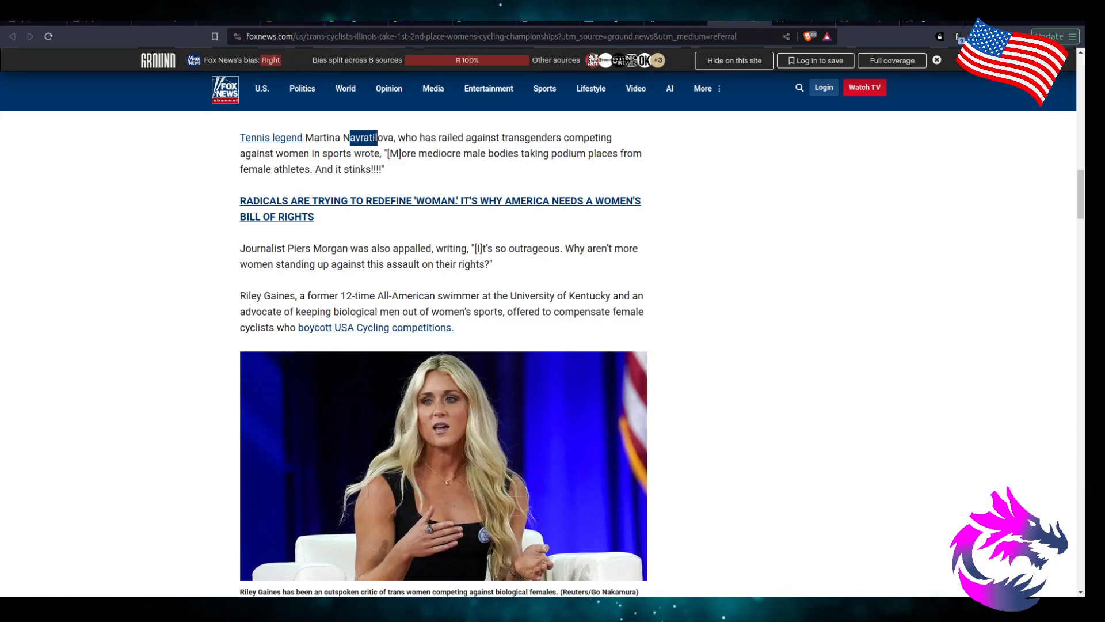
scroll(down, 3)
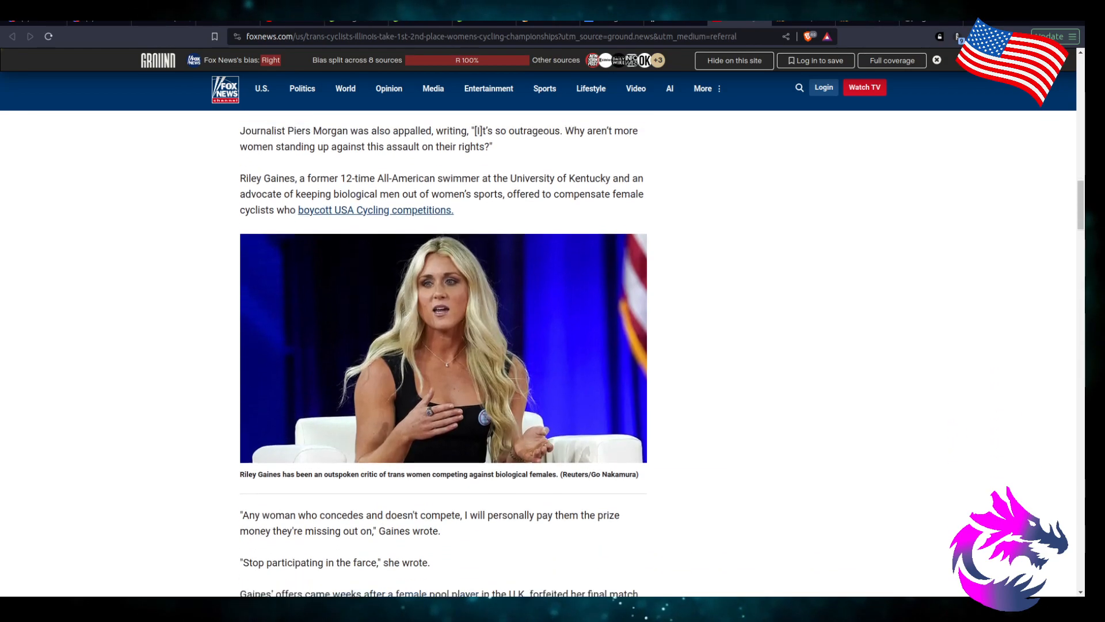
scroll(up, 3)
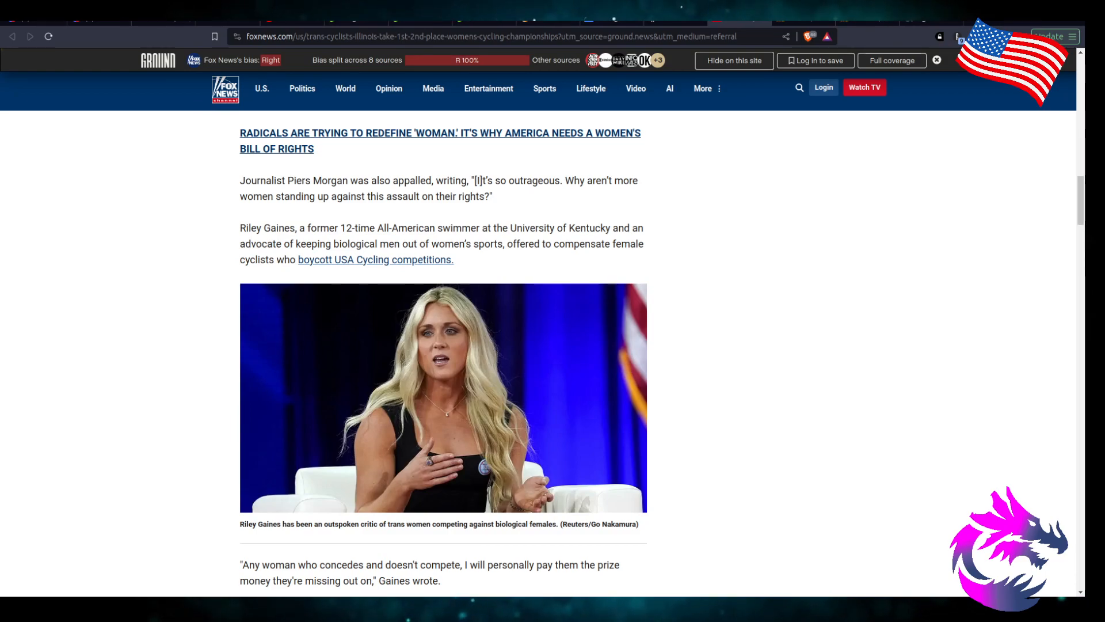
scroll(down, 3)
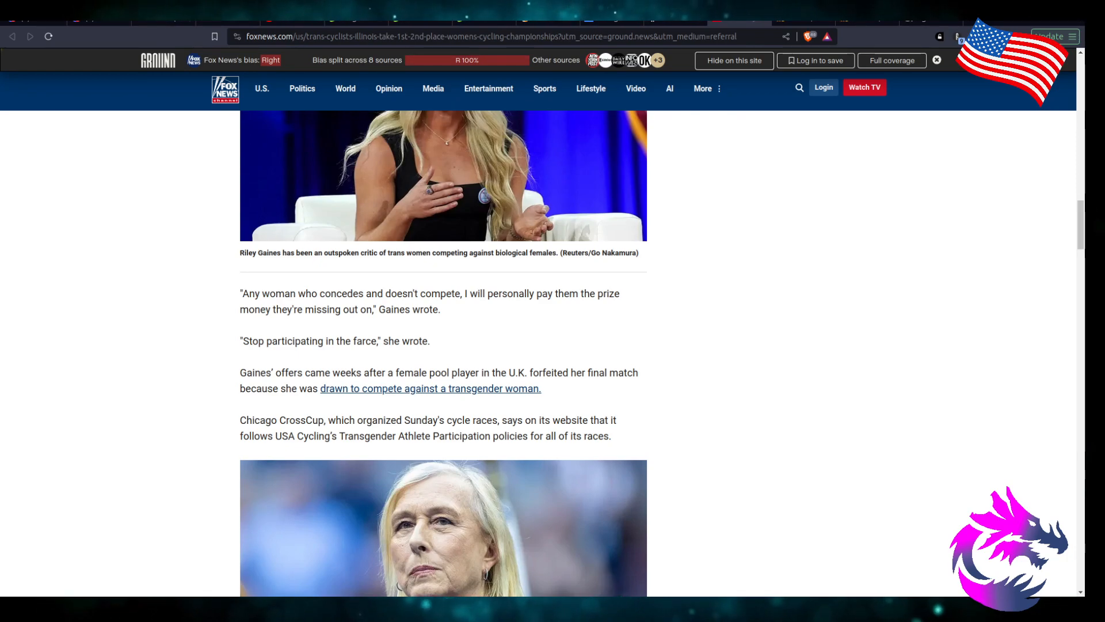
- Read past the Navratilova photo to the UCI elite-competition ban and author byline
scroll(down, 3)
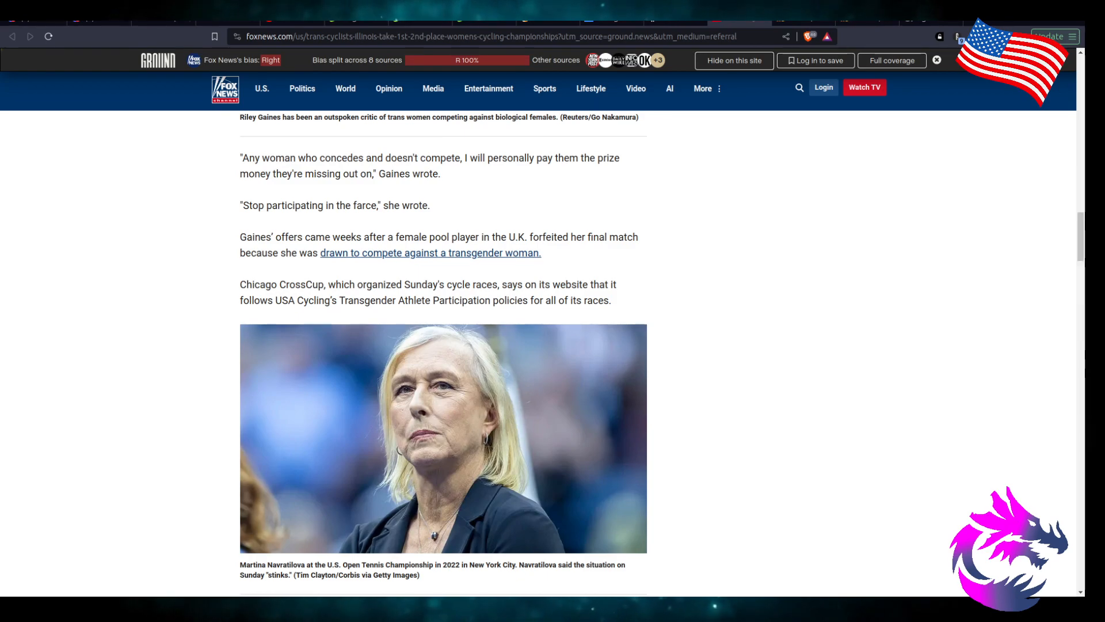
scroll(down, 3)
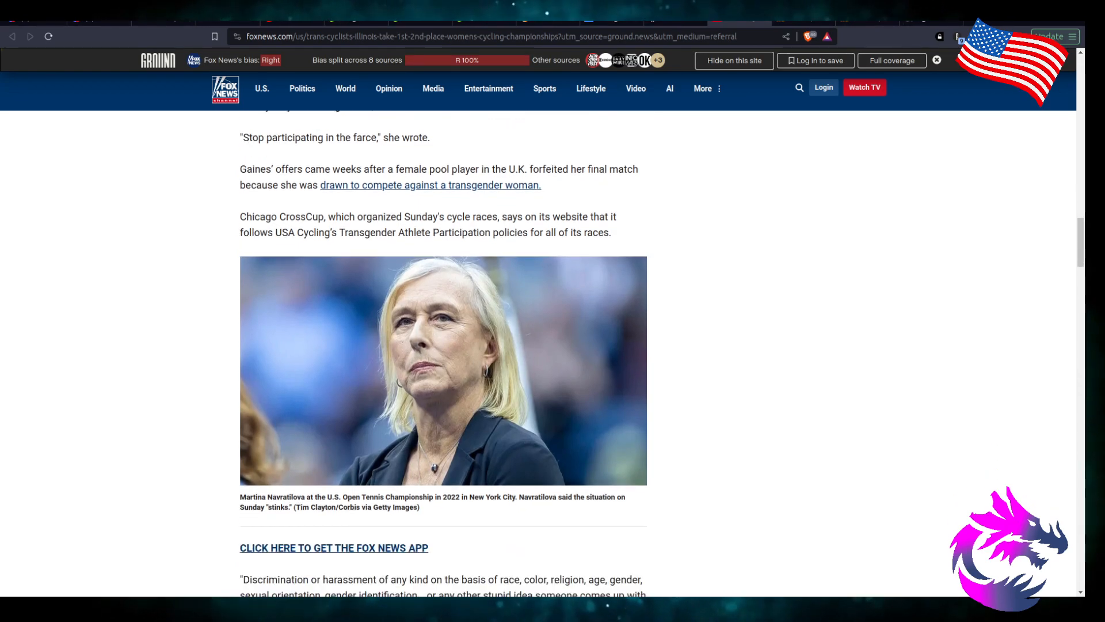
scroll(down, 3)
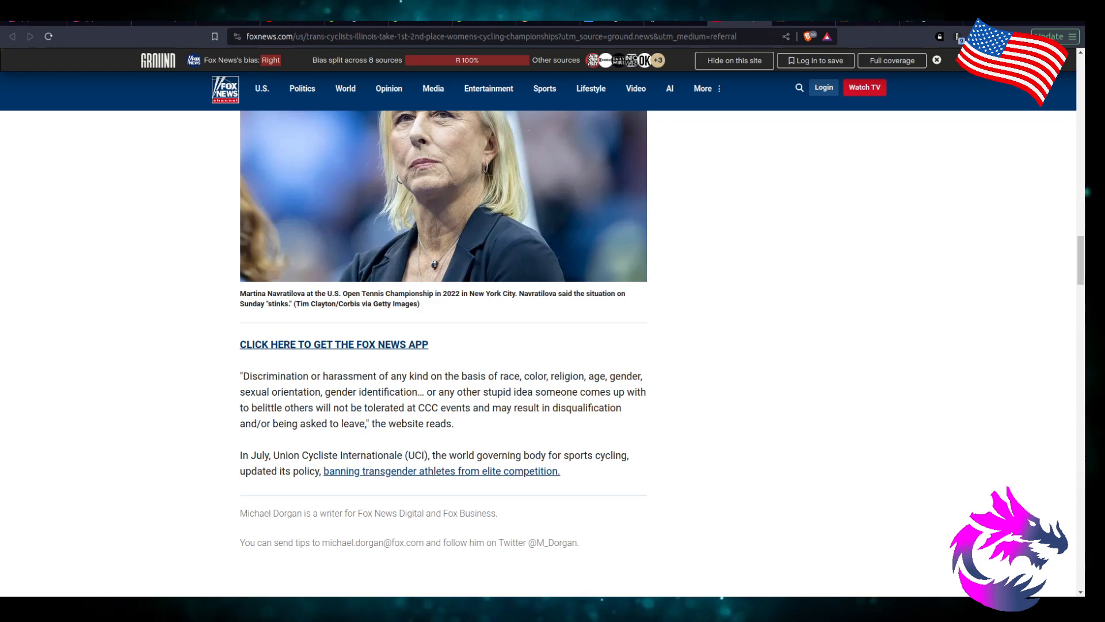
- Reach the 4.9K-comment Conversation and follow the elite-competition transgender ban link
scroll(down, 3)
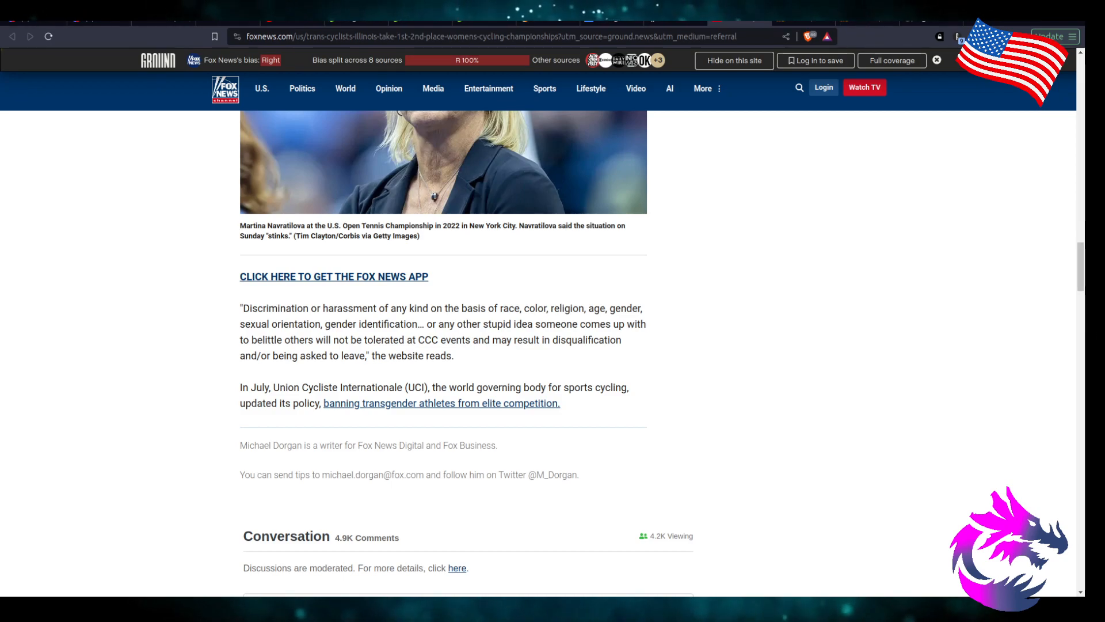
mouse_move(441, 402)
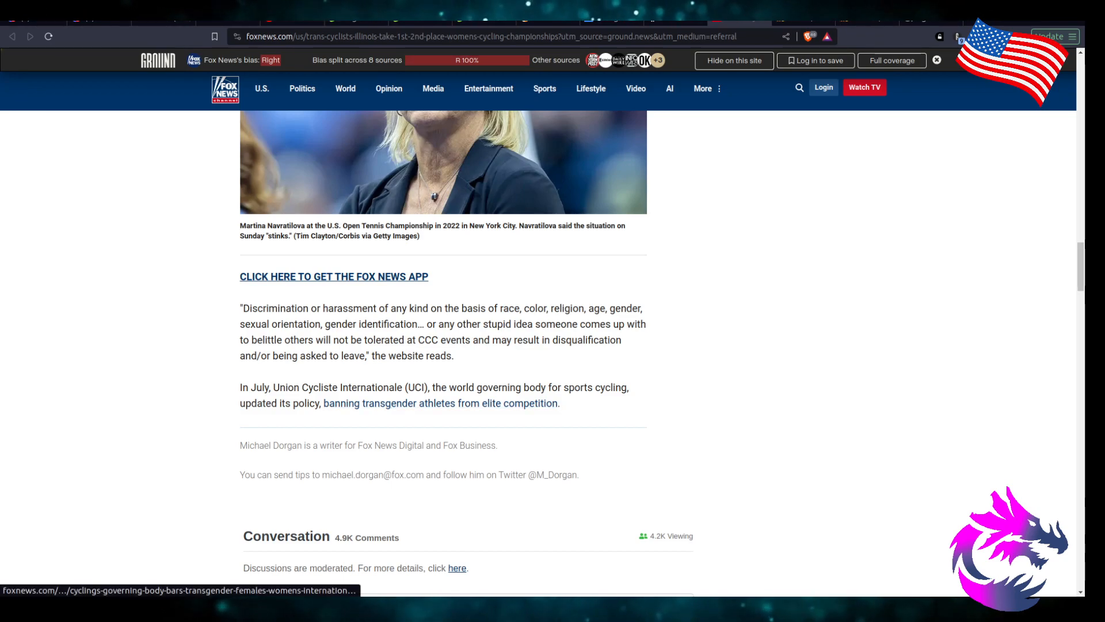
mouse_move(442, 403)
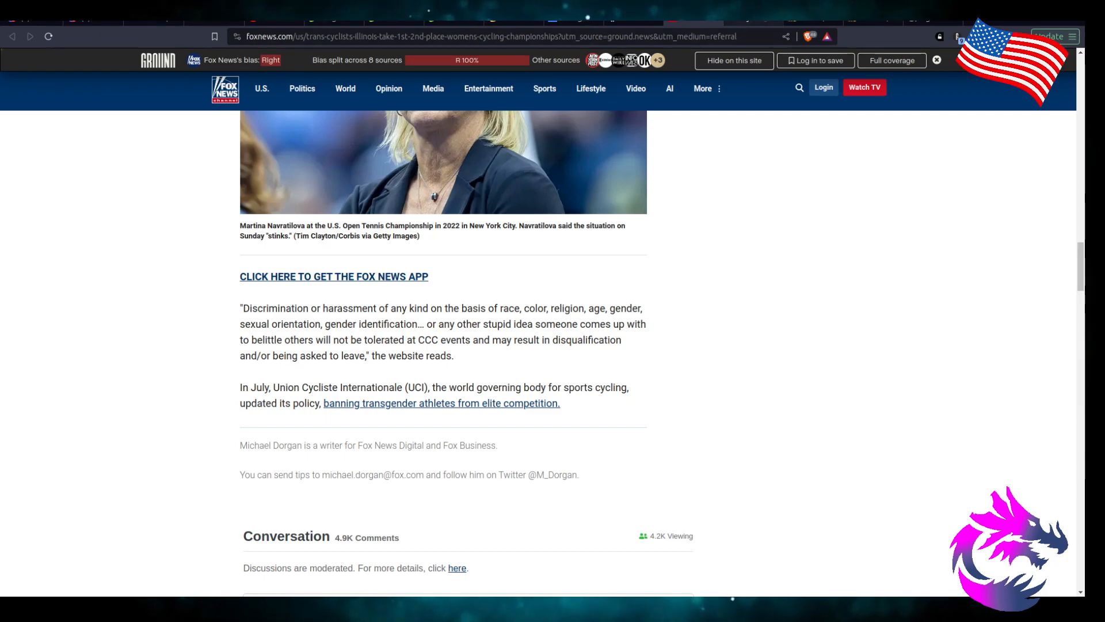
click(442, 403)
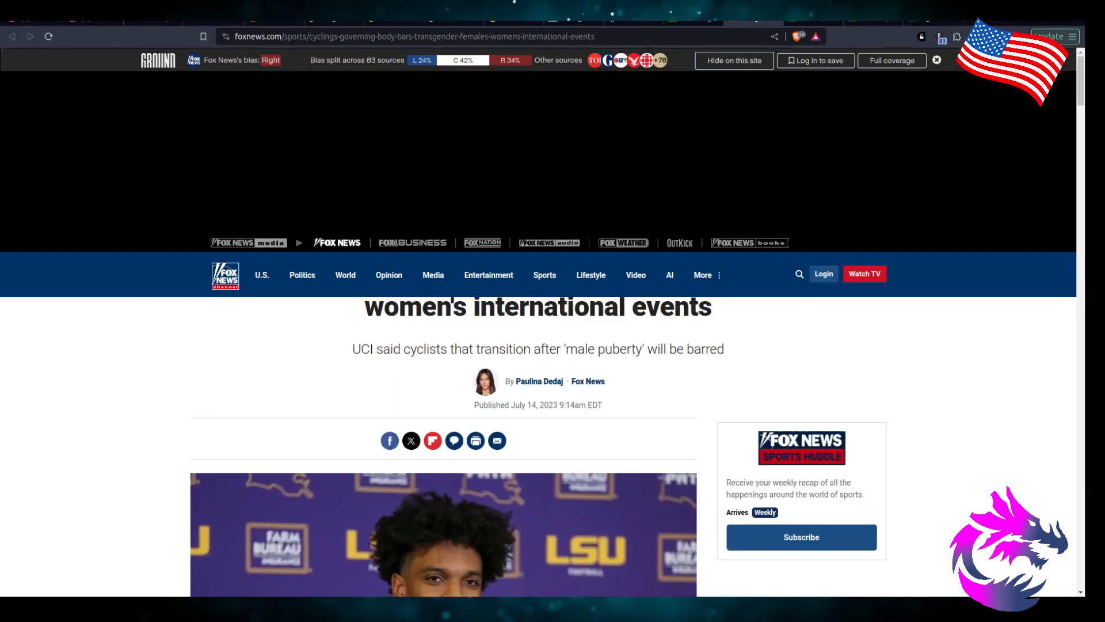
scroll(down, 3)
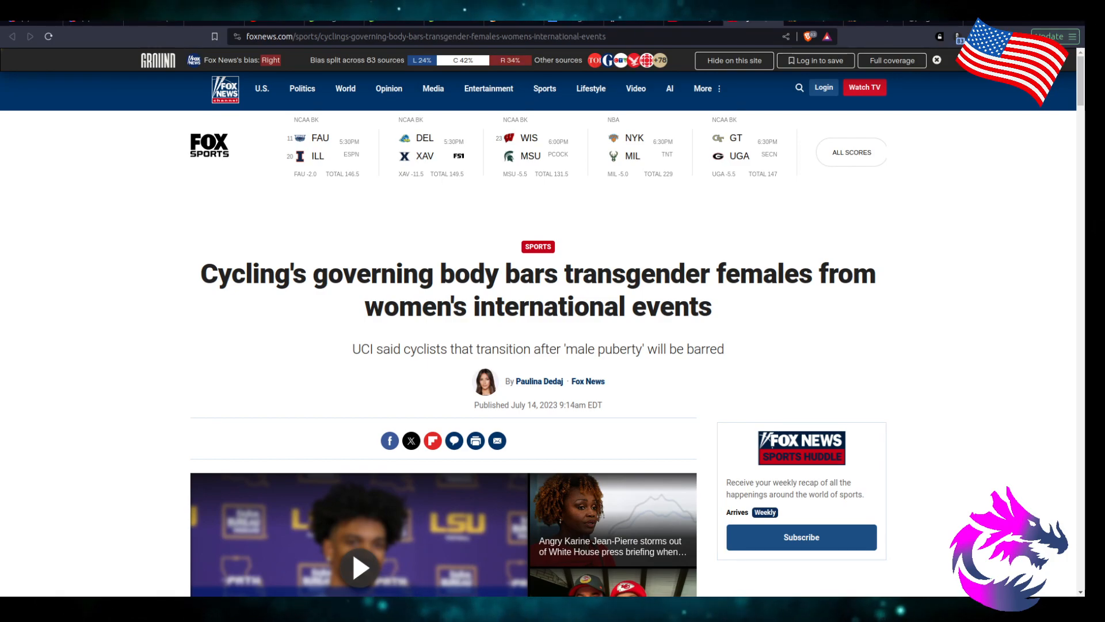
scroll(down, 3)
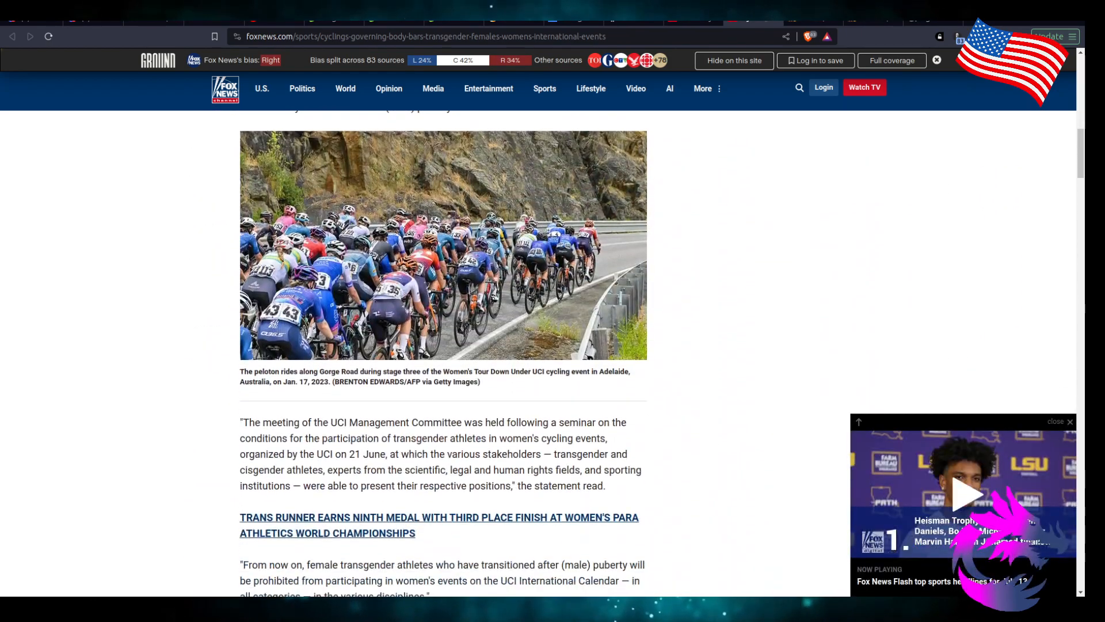
scroll(down, 3)
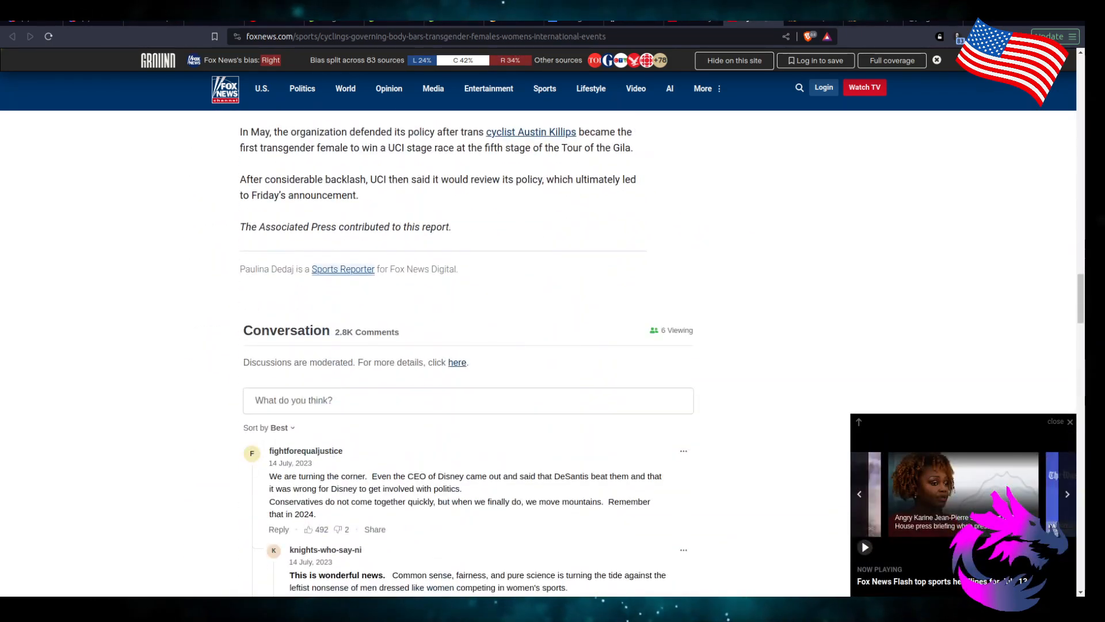
scroll(up, 3)
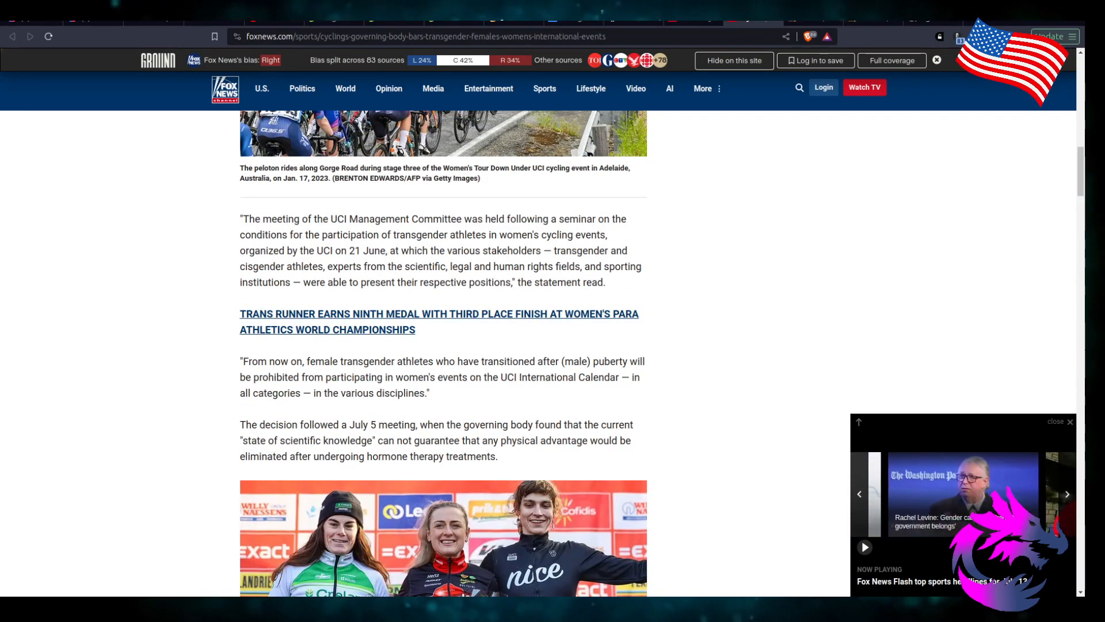
- Switch to the Illinois trans cyclists article and scroll through it
click(438, 321)
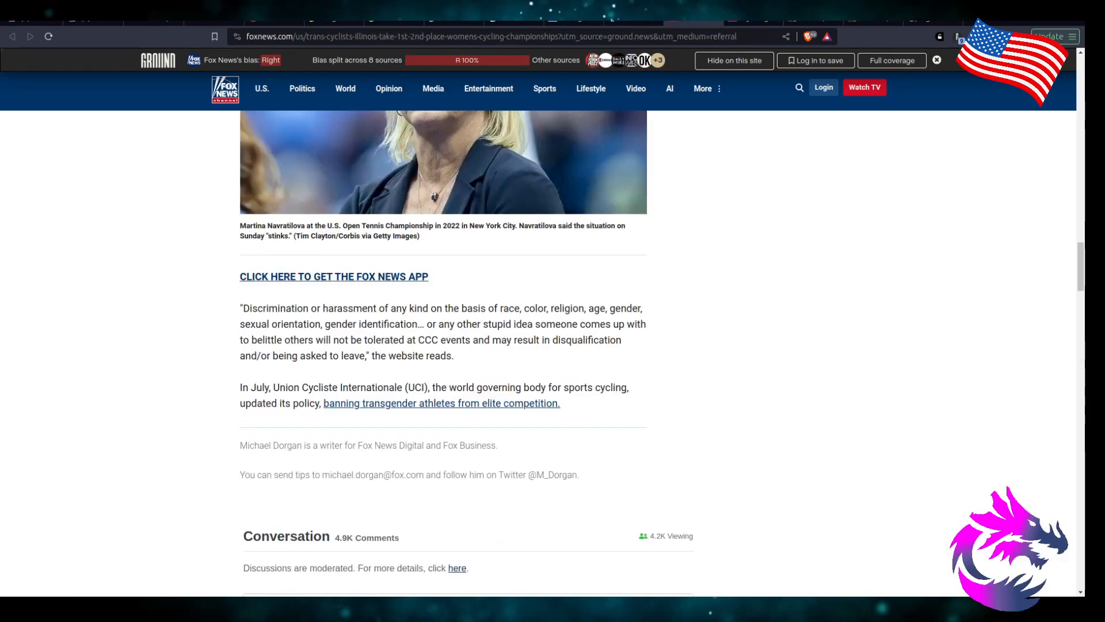
scroll(up, 3)
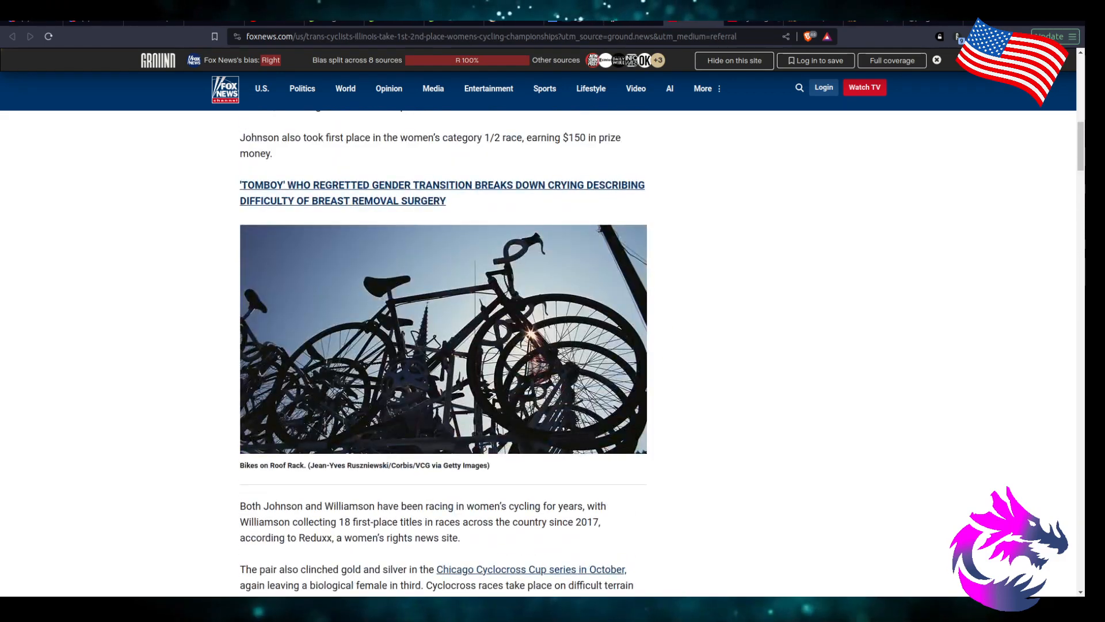
scroll(up, 3)
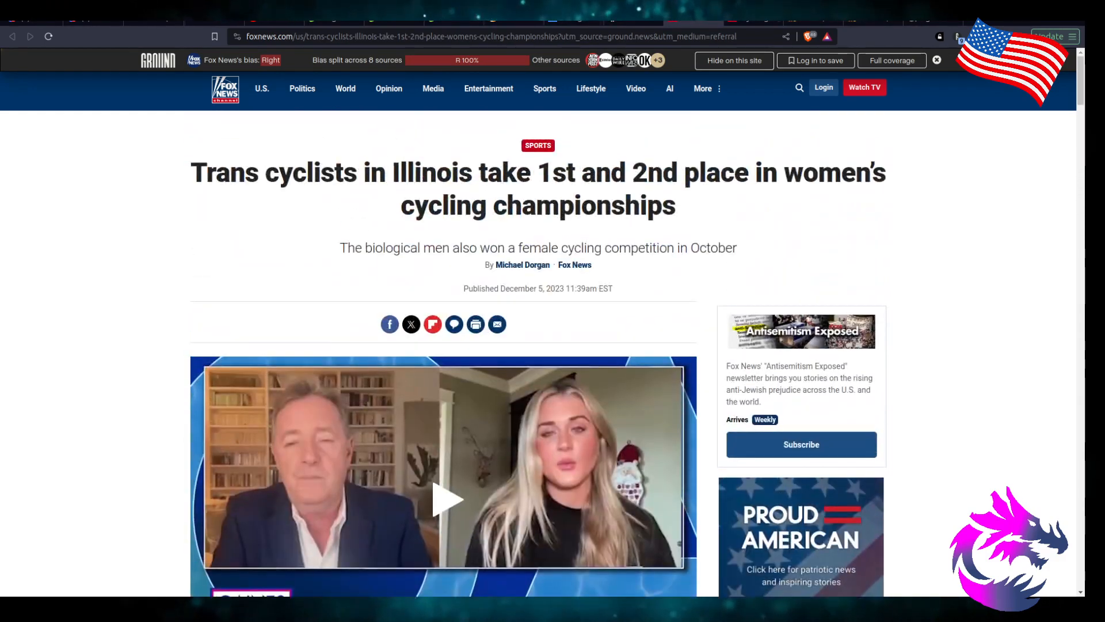
scroll(down, 3)
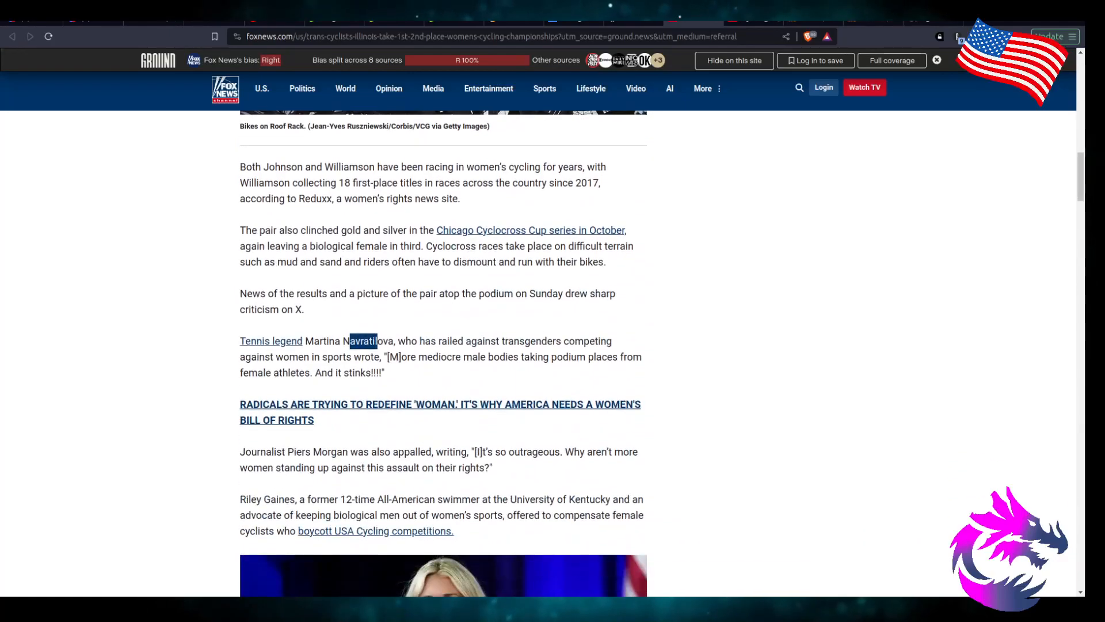
scroll(down, 3)
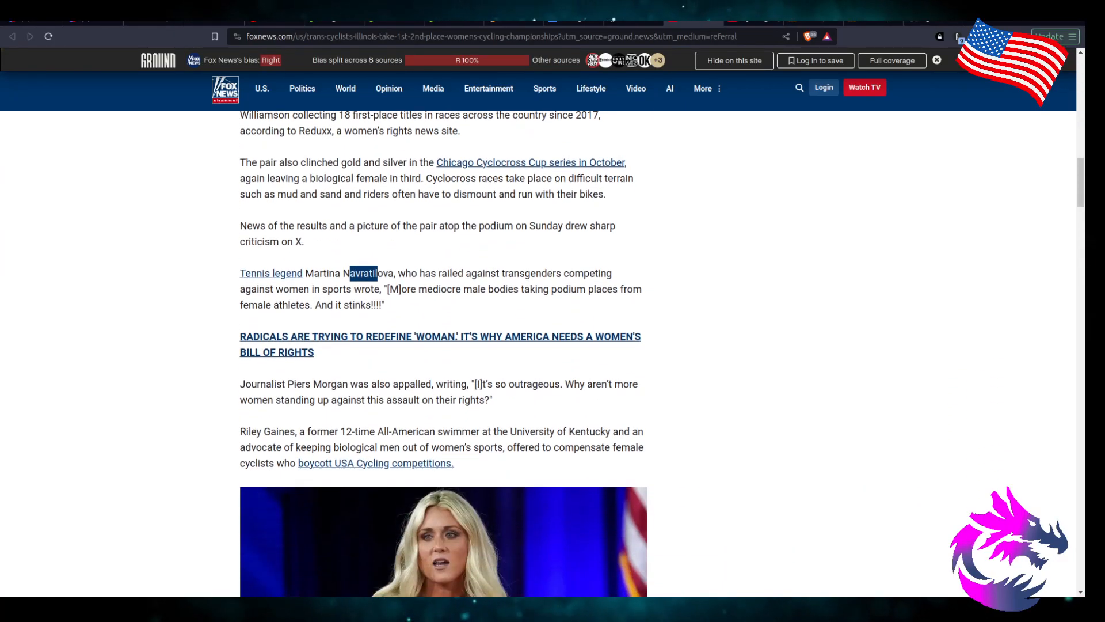
scroll(down, 3)
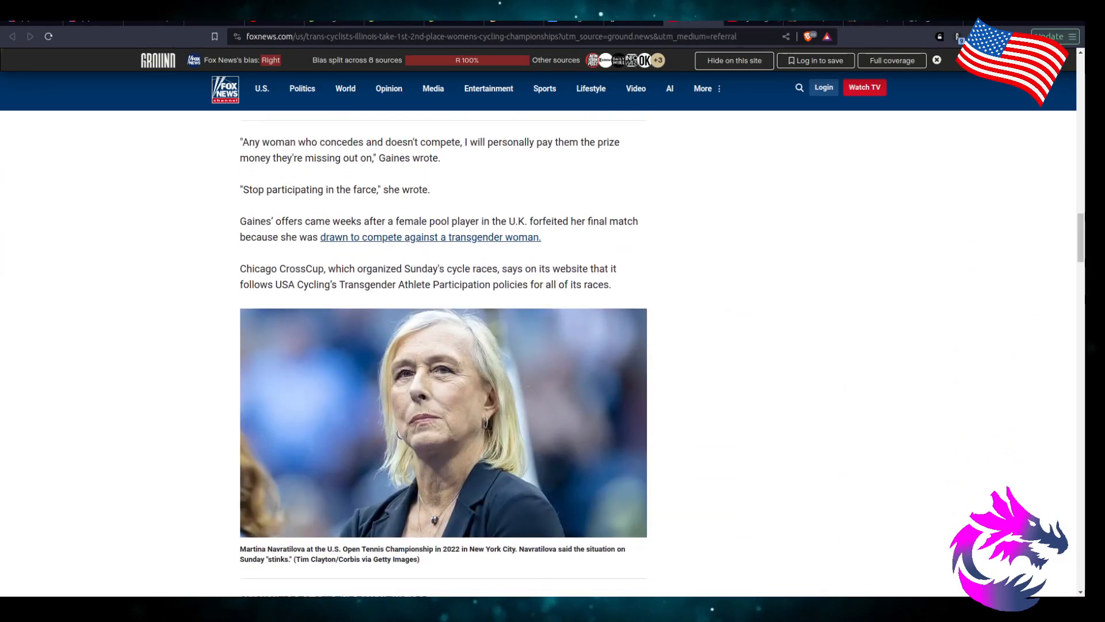
scroll(down, 3)
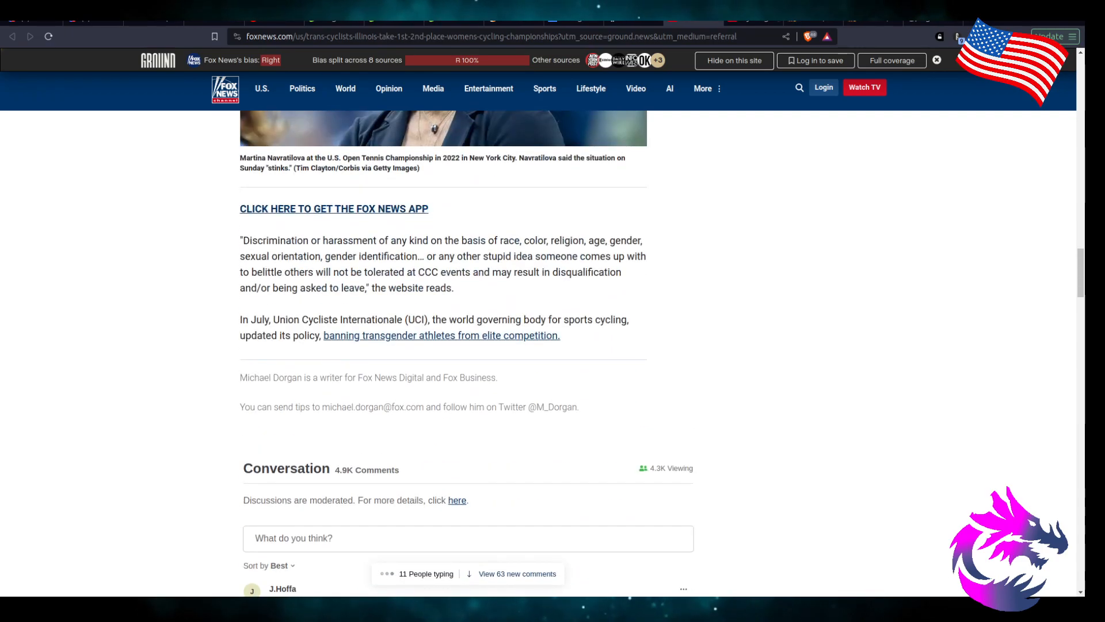
scroll(up, 3)
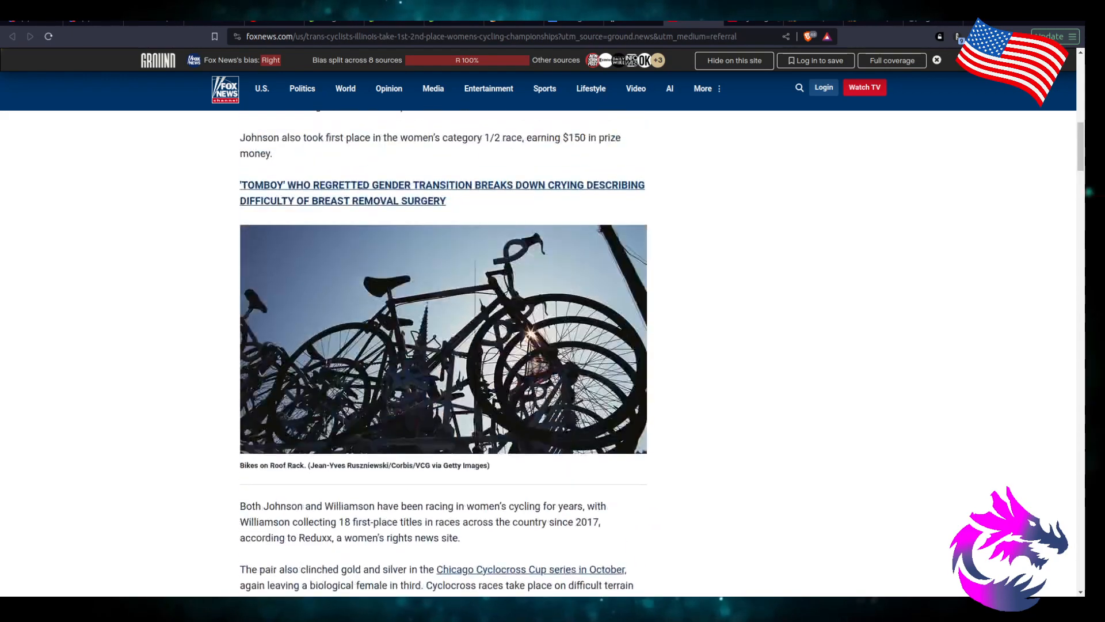
scroll(up, 3)
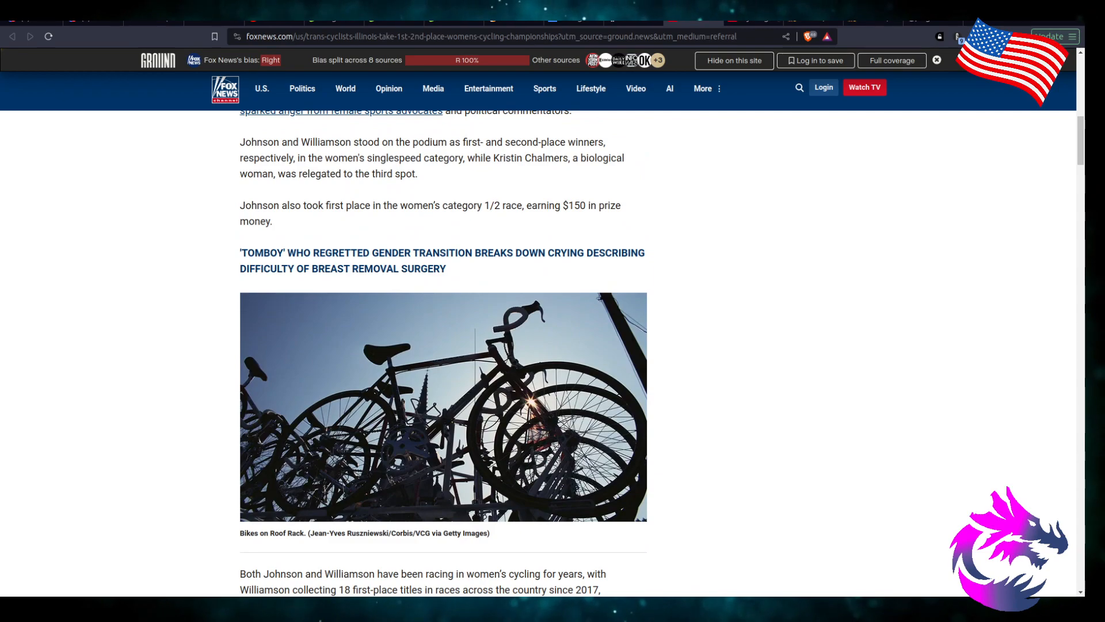
scroll(up, 3)
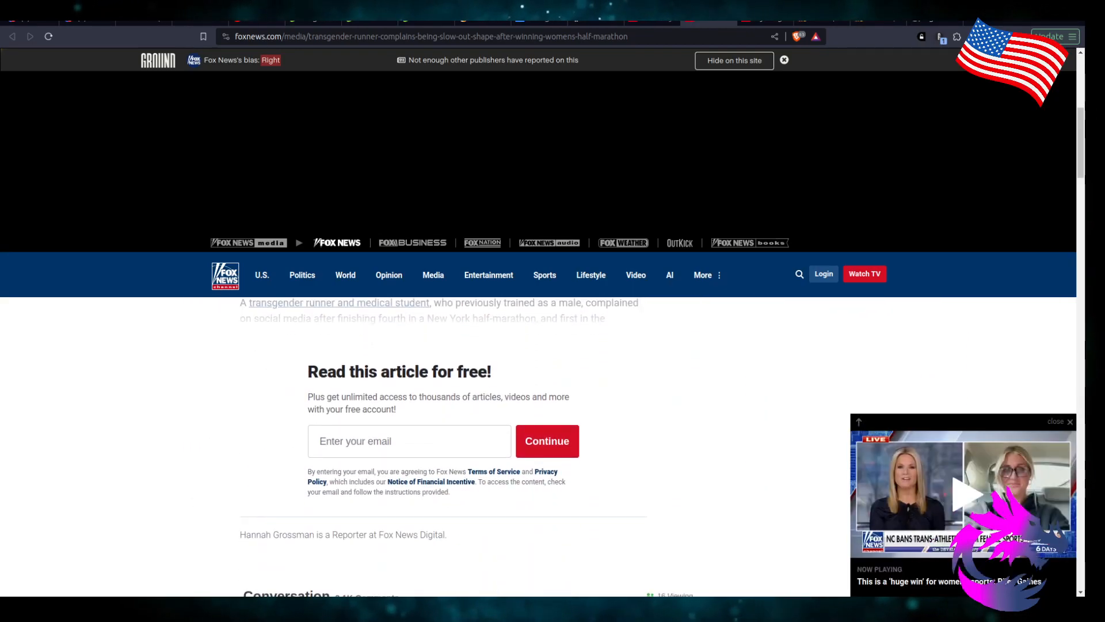
- Scroll up through the transgender runner half-marathon article with its free sign-up prompt
scroll(up, 3)
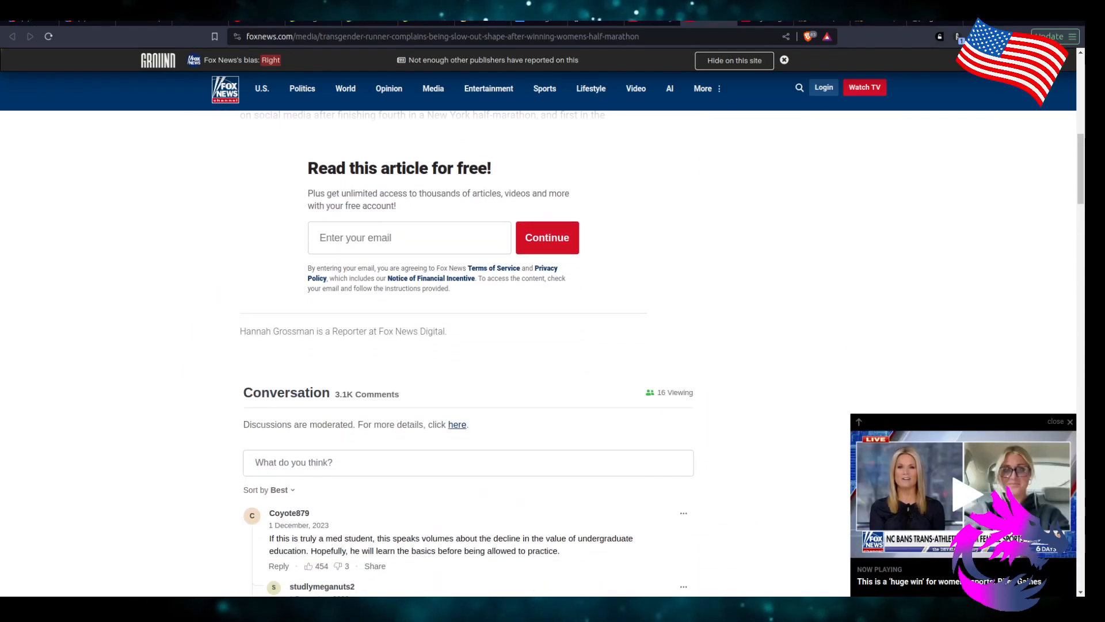
scroll(up, 3)
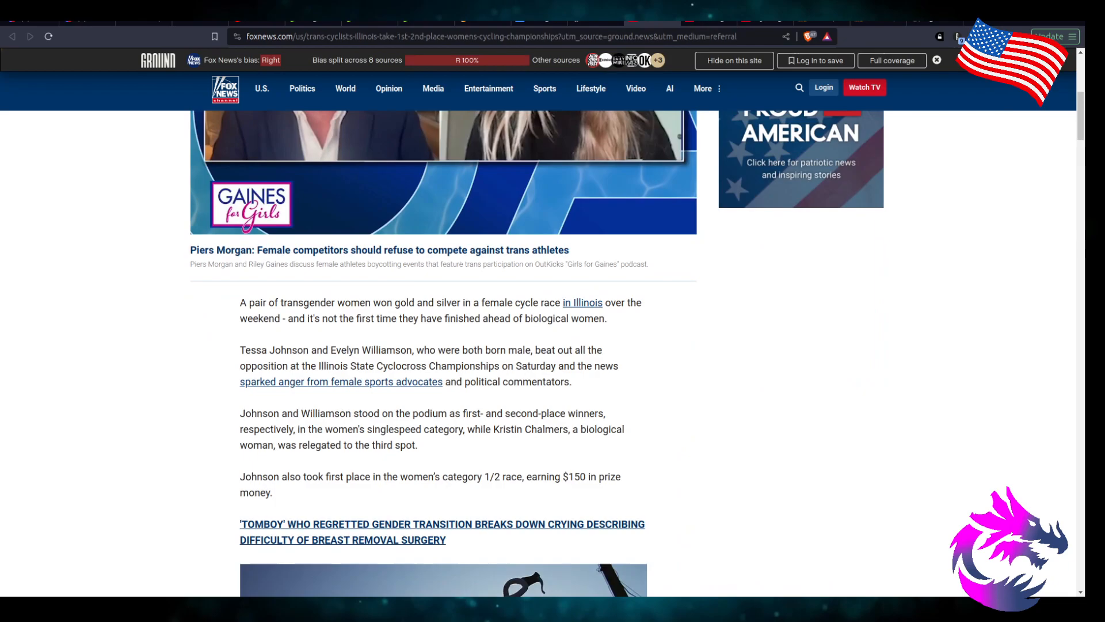
- Scroll to the Conversation section and expand the top reader comment in full
scroll(down, 3)
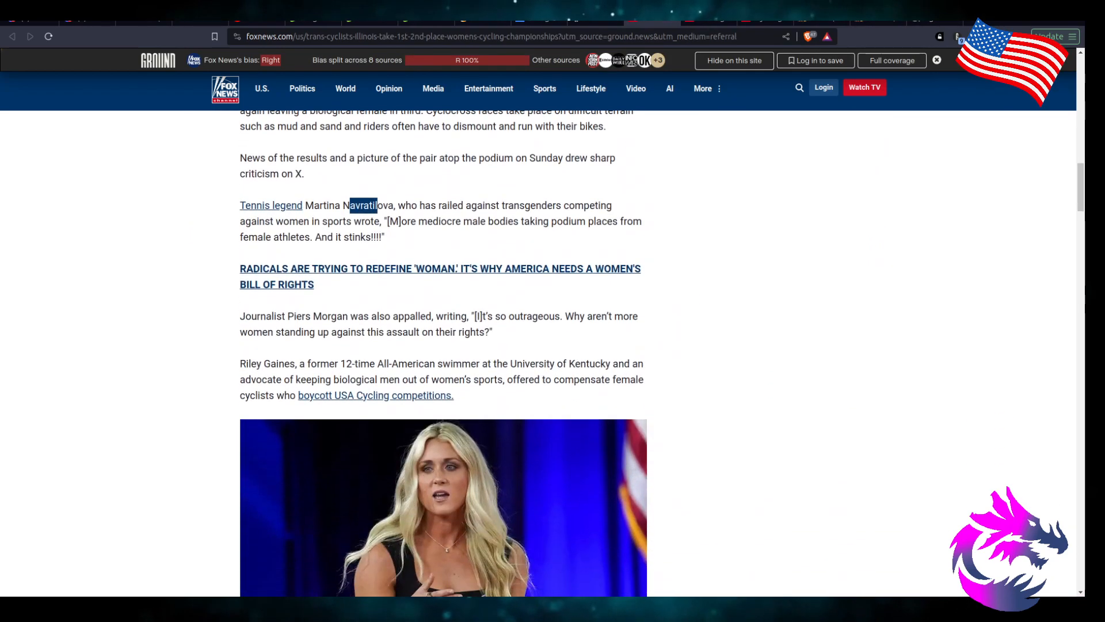
scroll(down, 3)
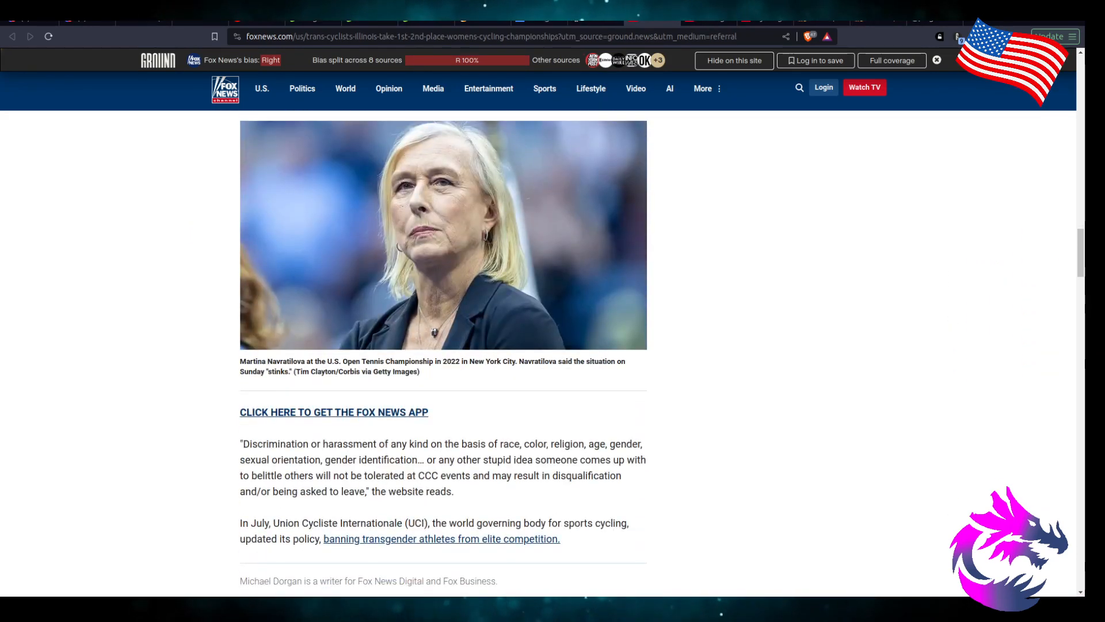
scroll(down, 3)
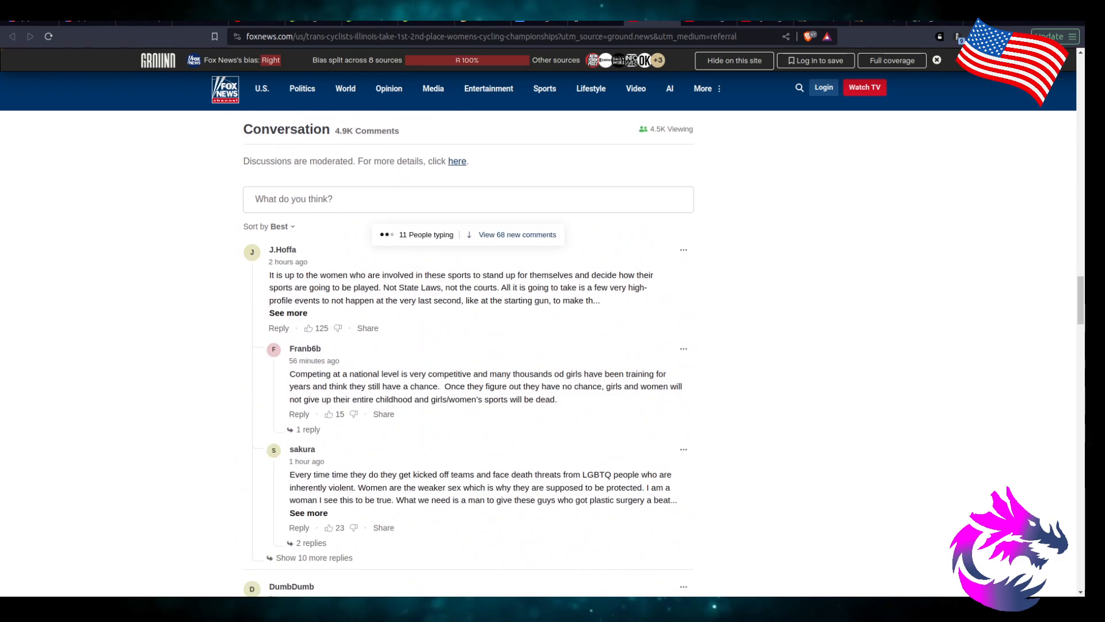
click(288, 312)
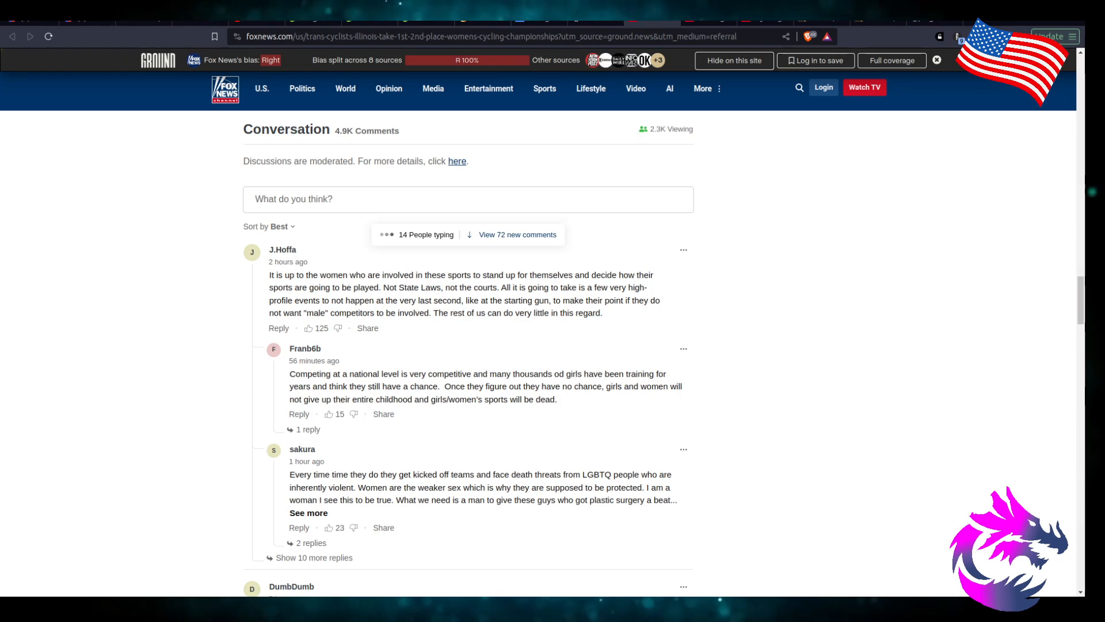
- Expand the full text of the Navy climate reader comment
scroll(down, 3)
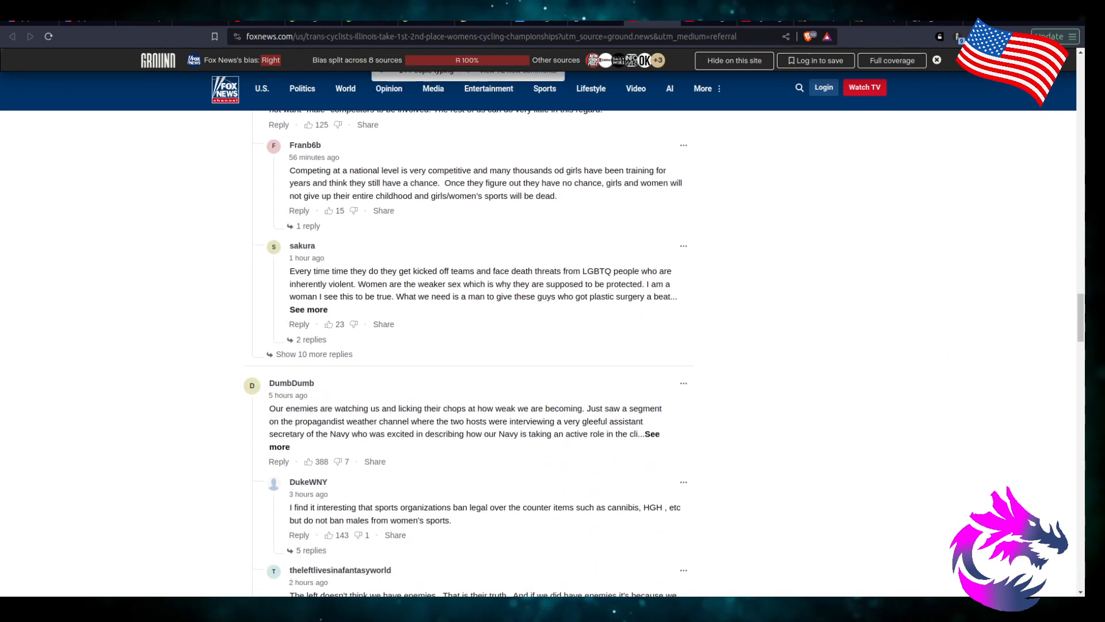
scroll(down, 3)
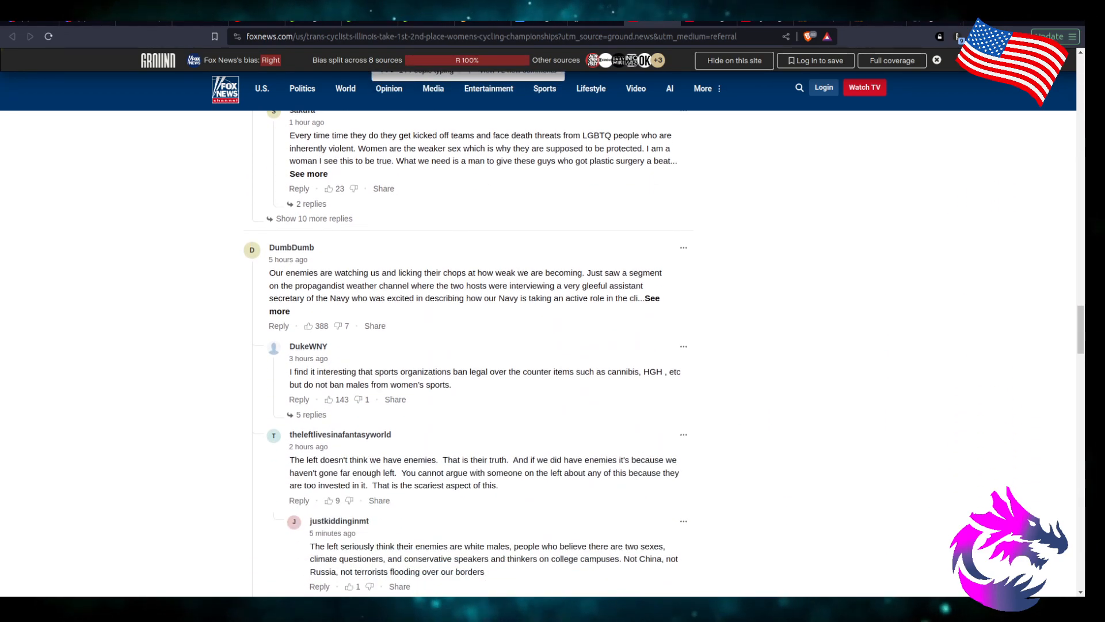
click(279, 311)
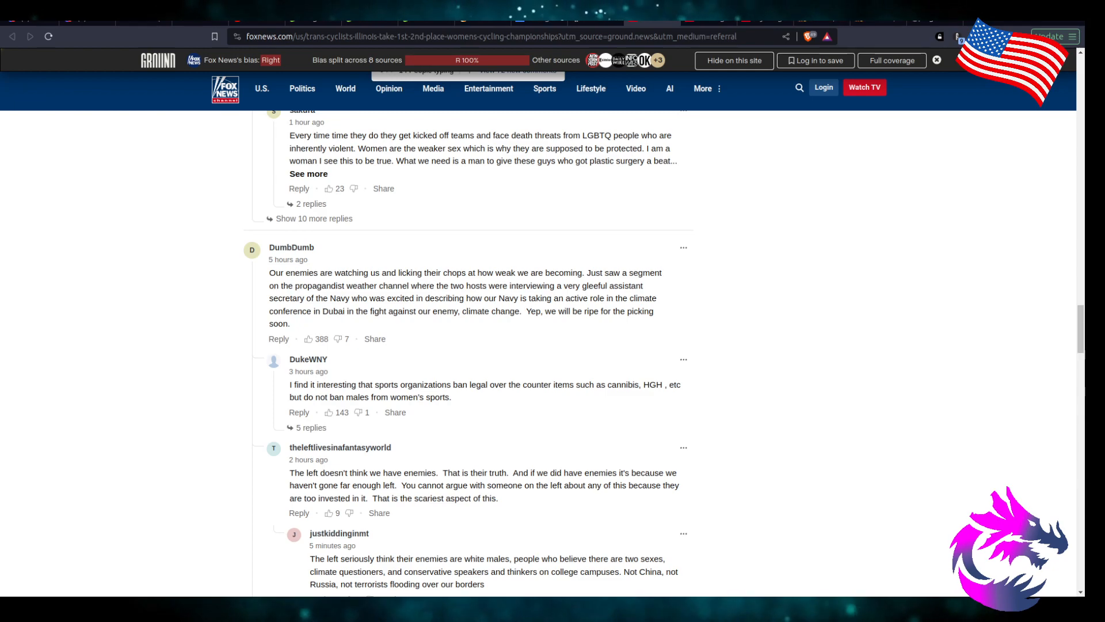
- Expand the golf-tournament comment and read further down the thread
scroll(down, 3)
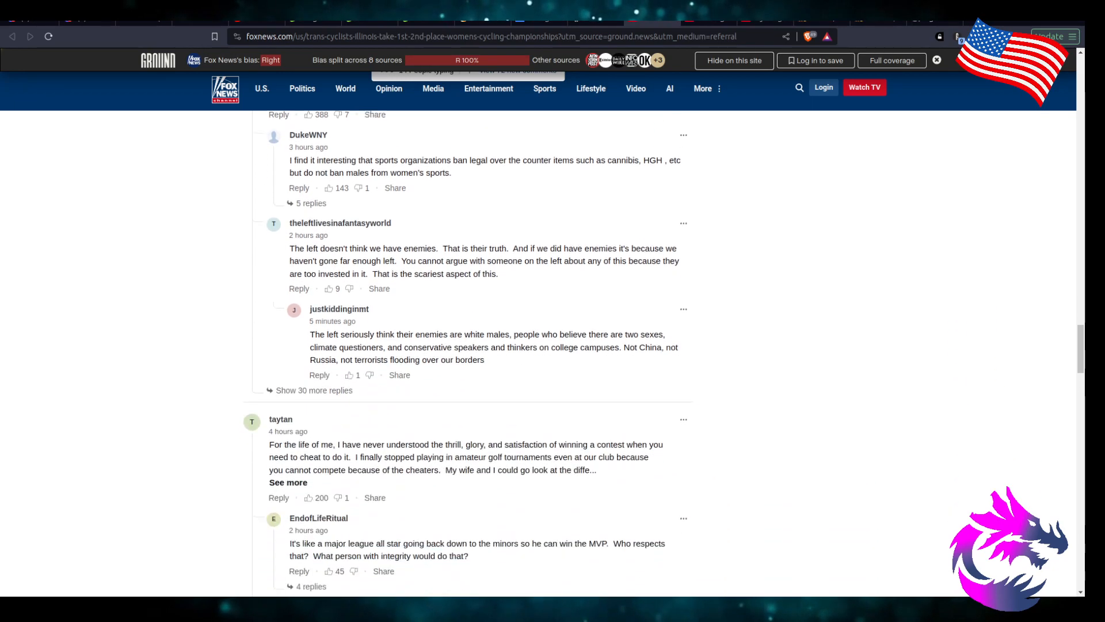
scroll(down, 3)
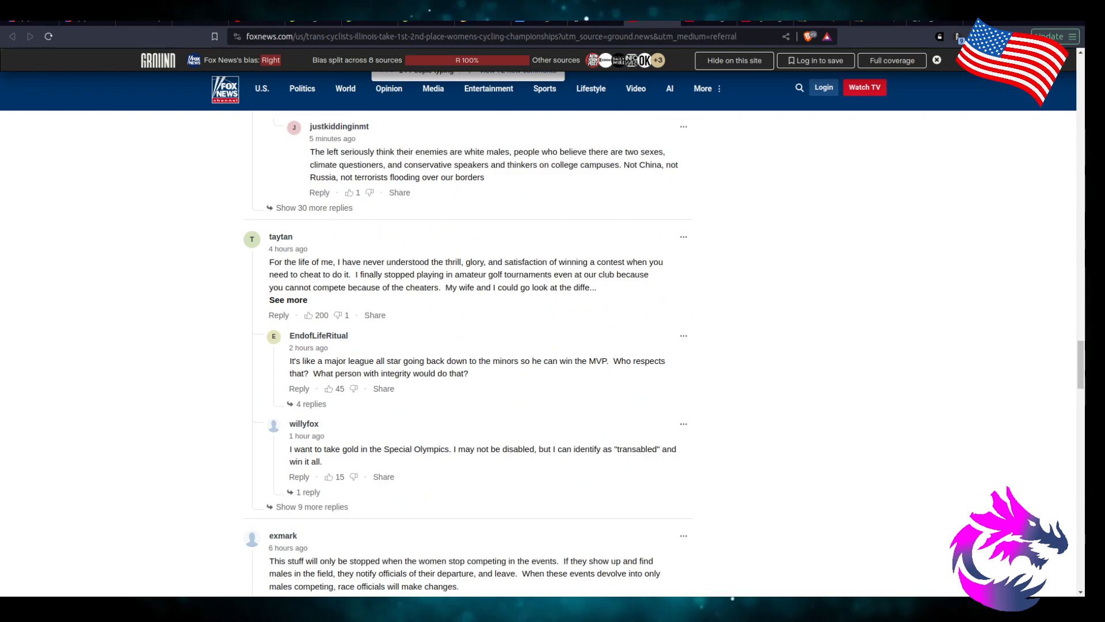
click(288, 299)
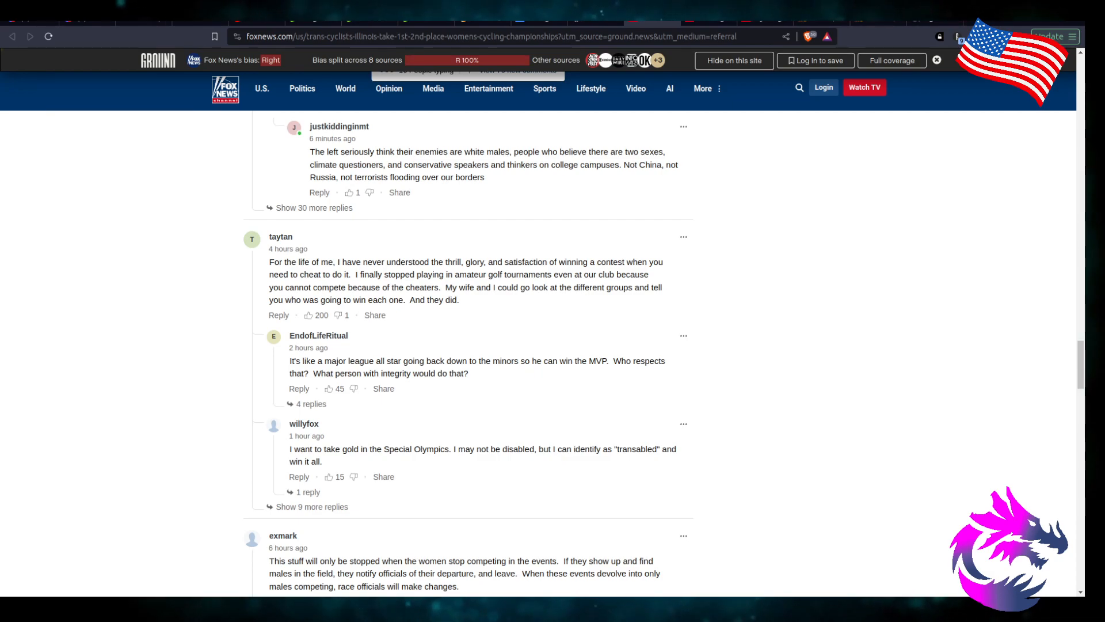
scroll(down, 3)
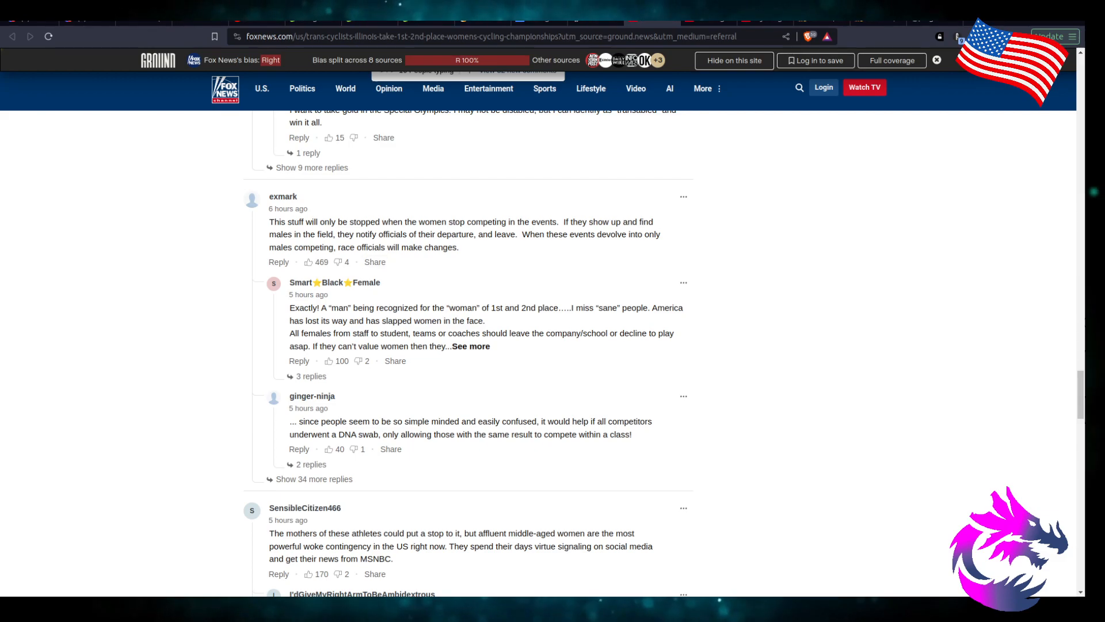
scroll(down, 3)
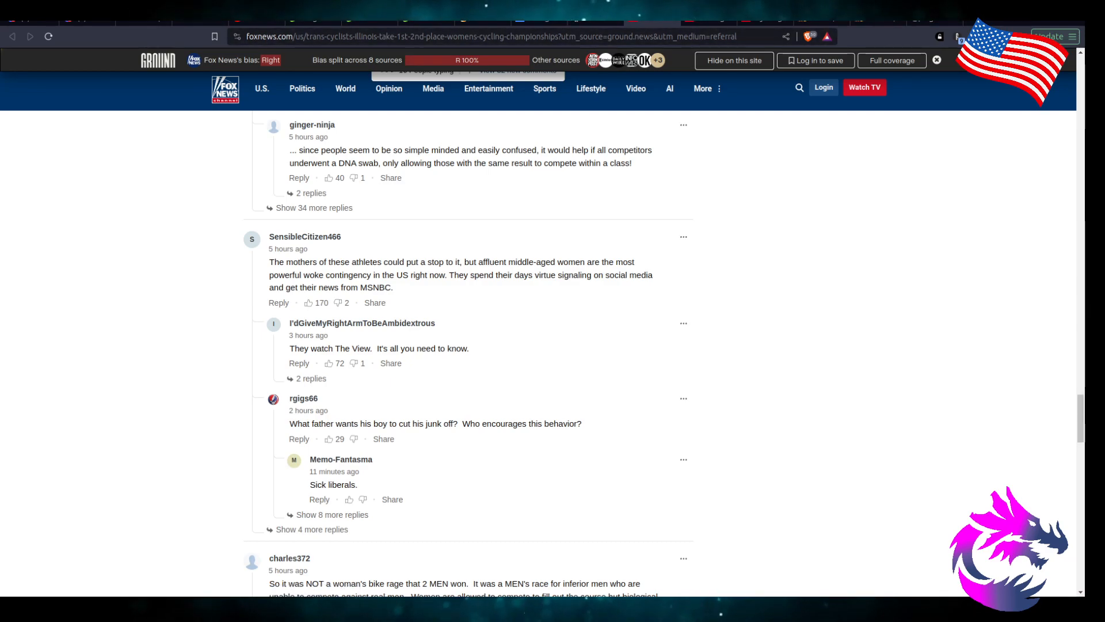
scroll(down, 3)
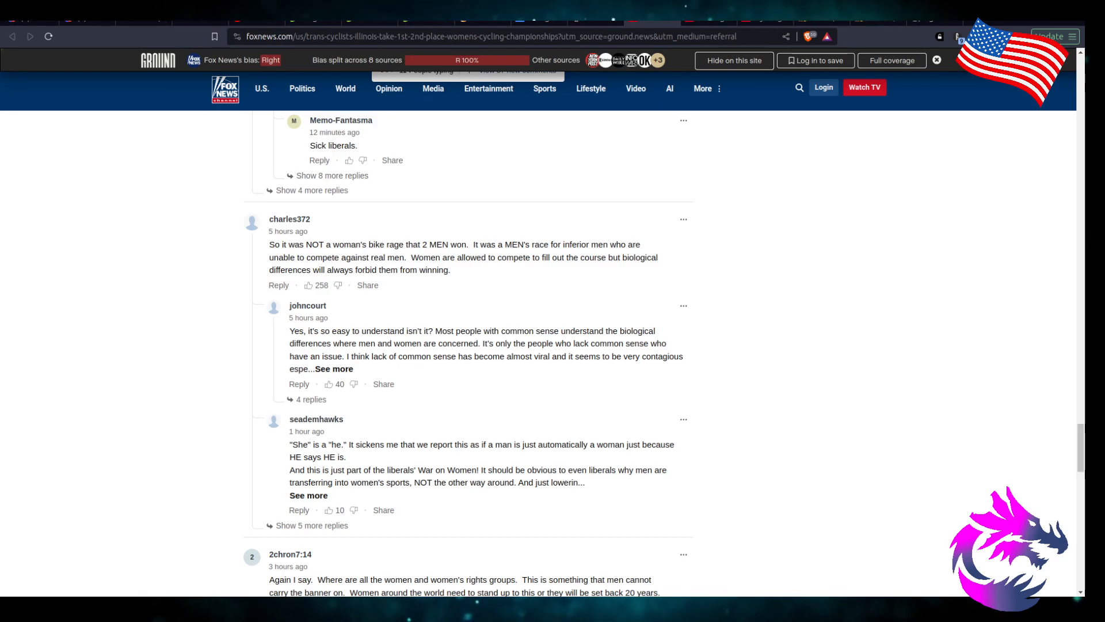
scroll(down, 3)
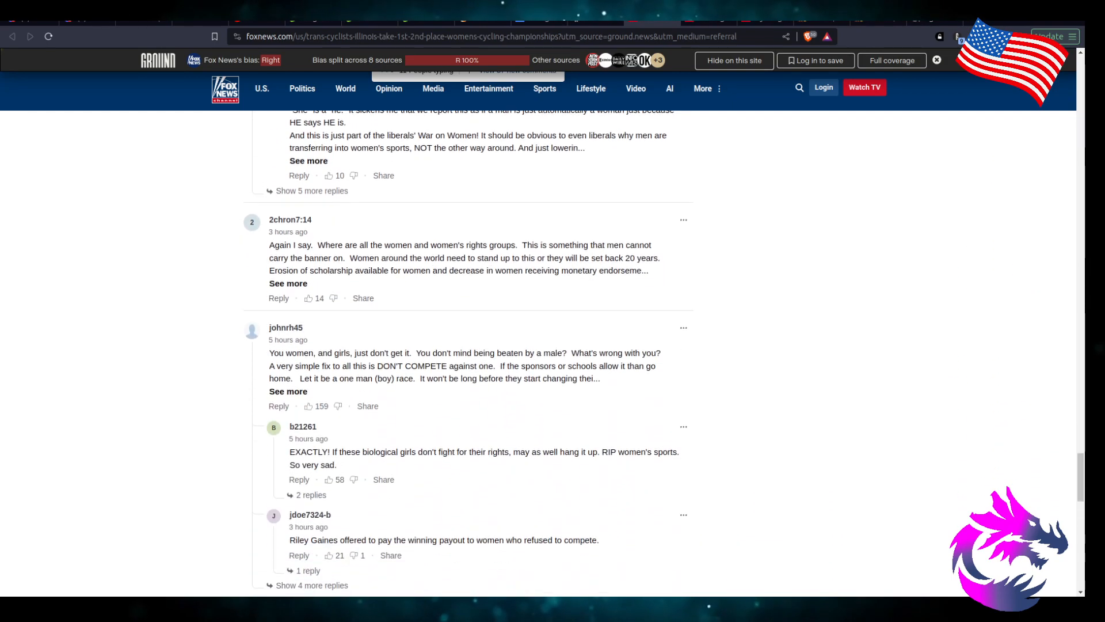
scroll(down, 3)
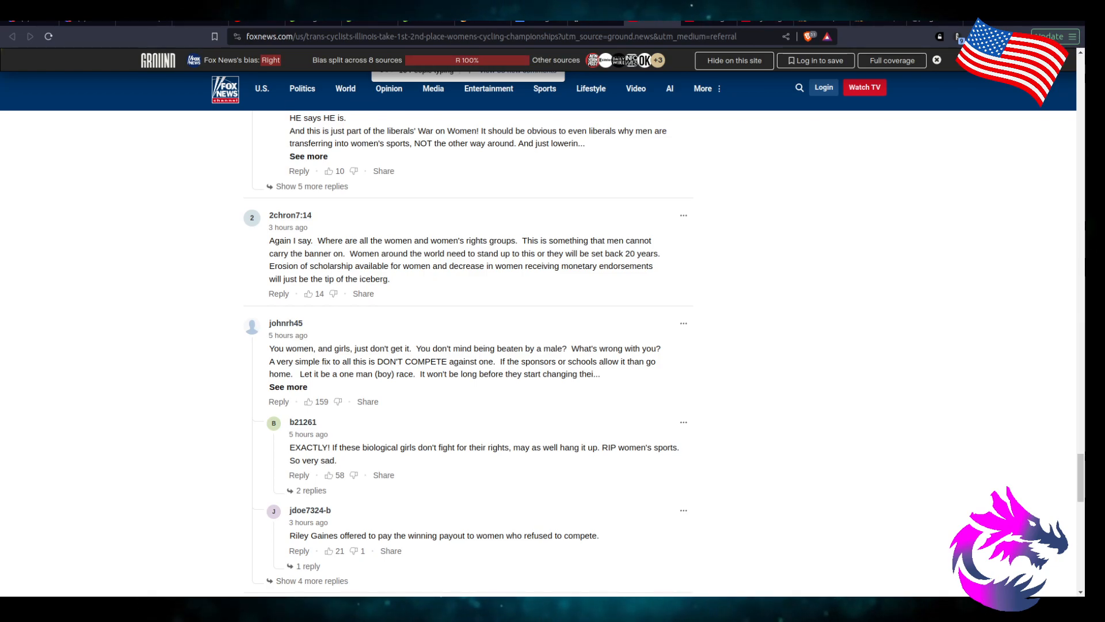
scroll(down, 3)
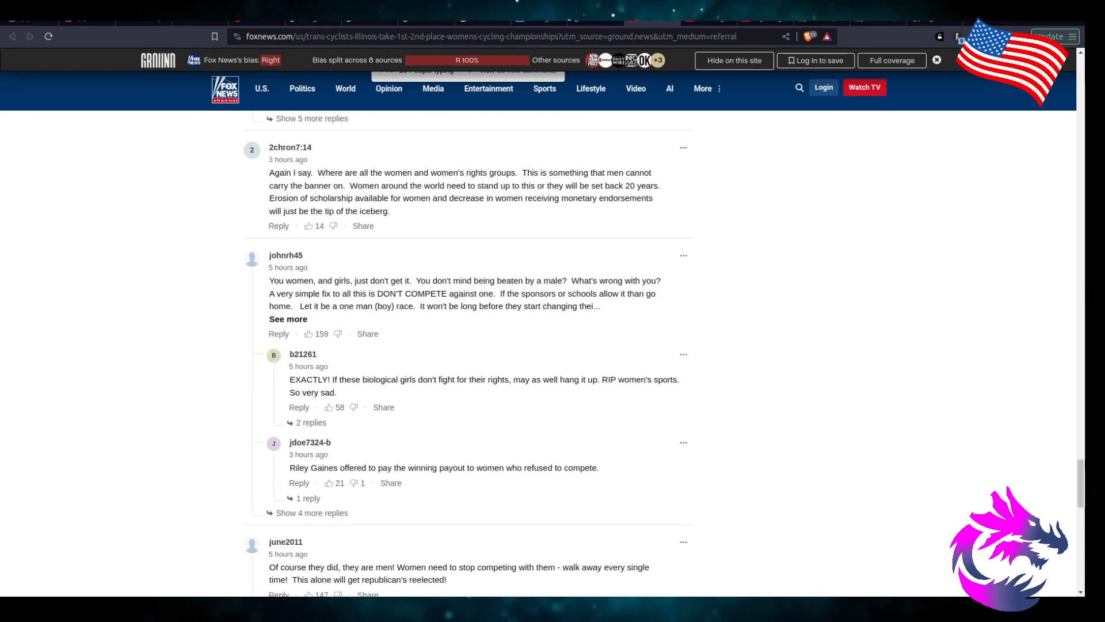
click(288, 318)
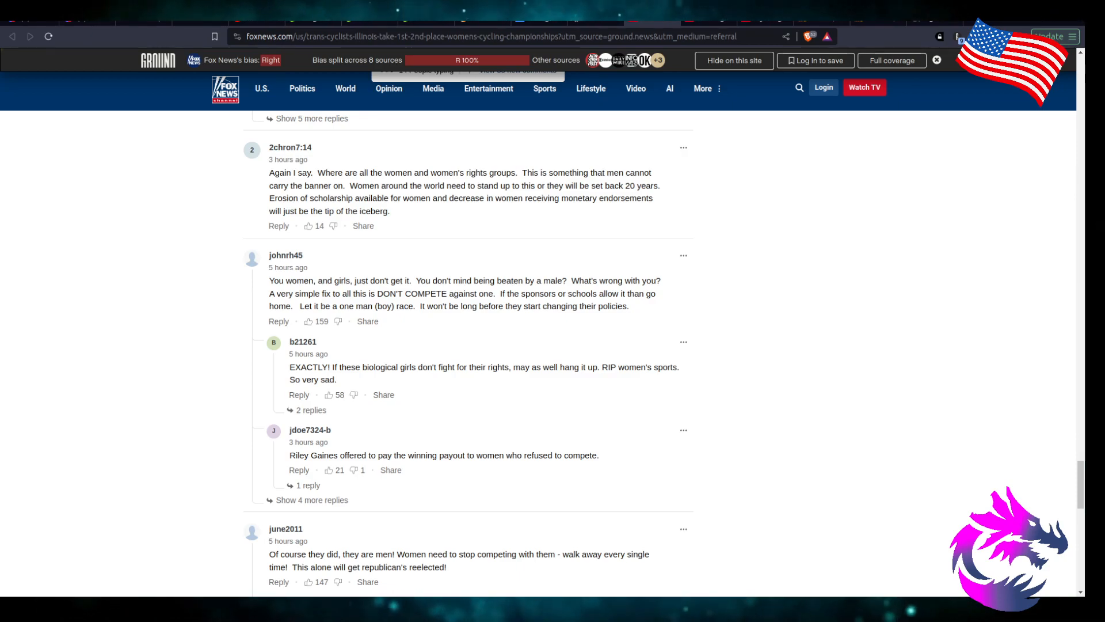
scroll(down, 3)
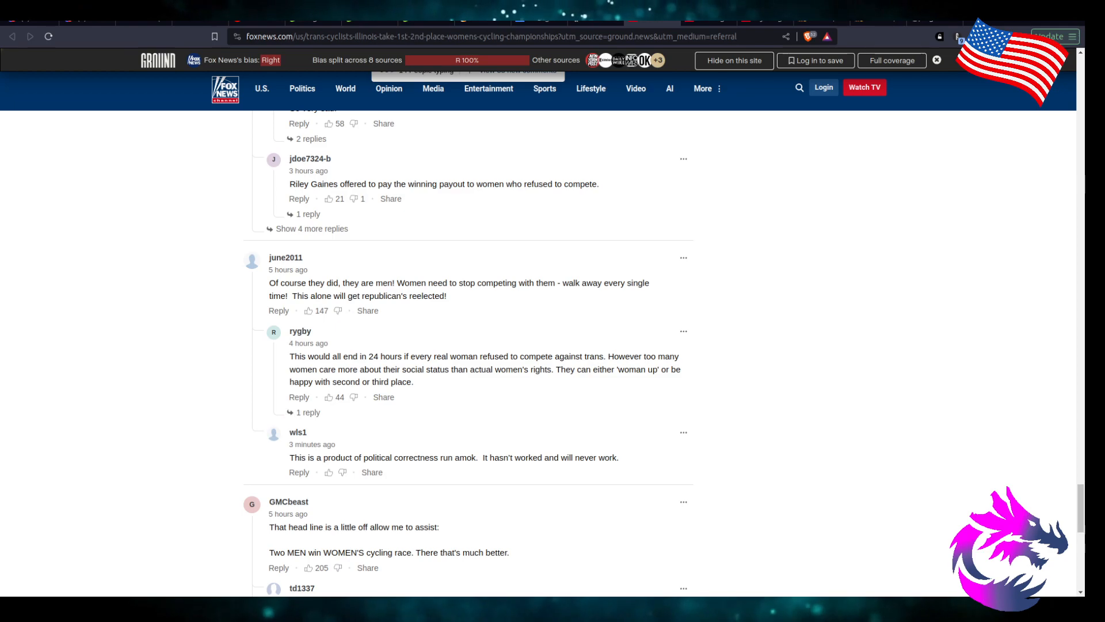
scroll(down, 3)
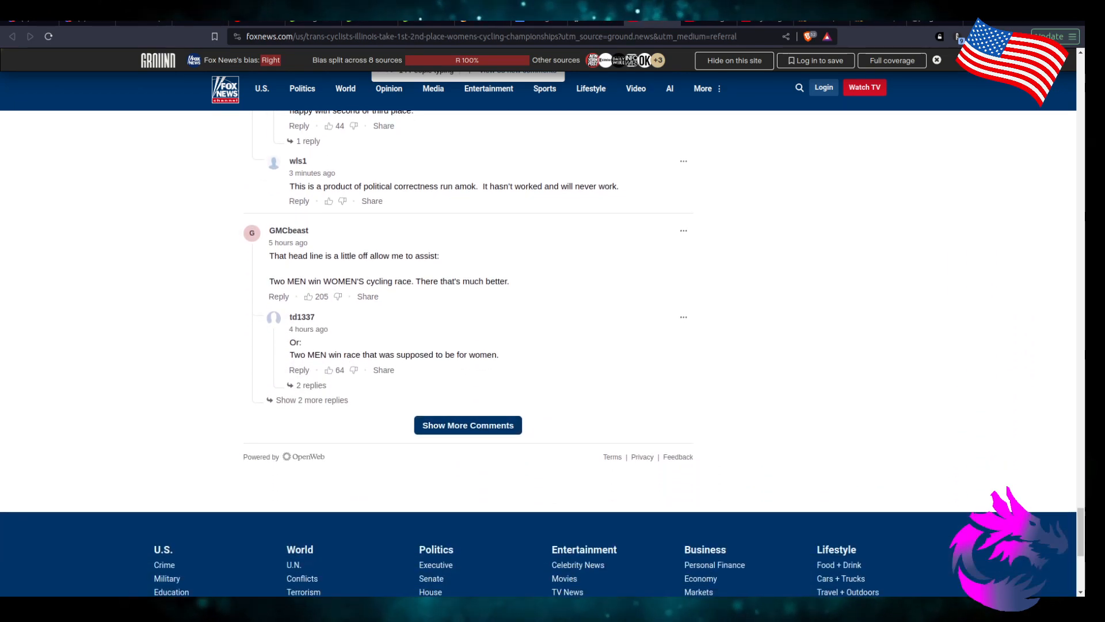
- Load the next batch of comments and read the posts urging women to refuse to compete
click(467, 425)
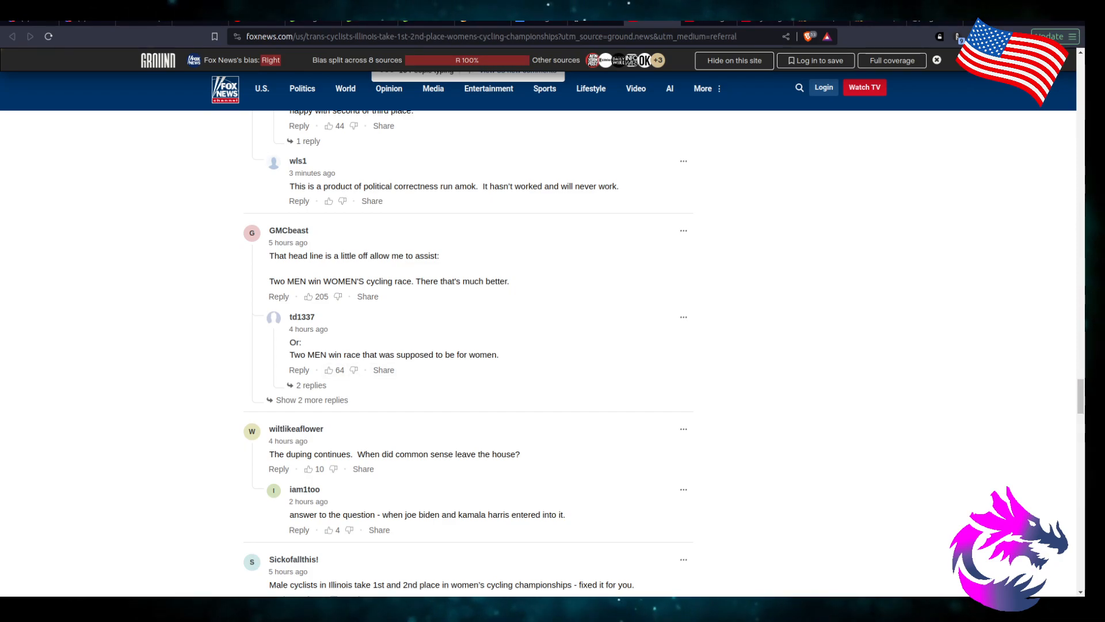
scroll(down, 3)
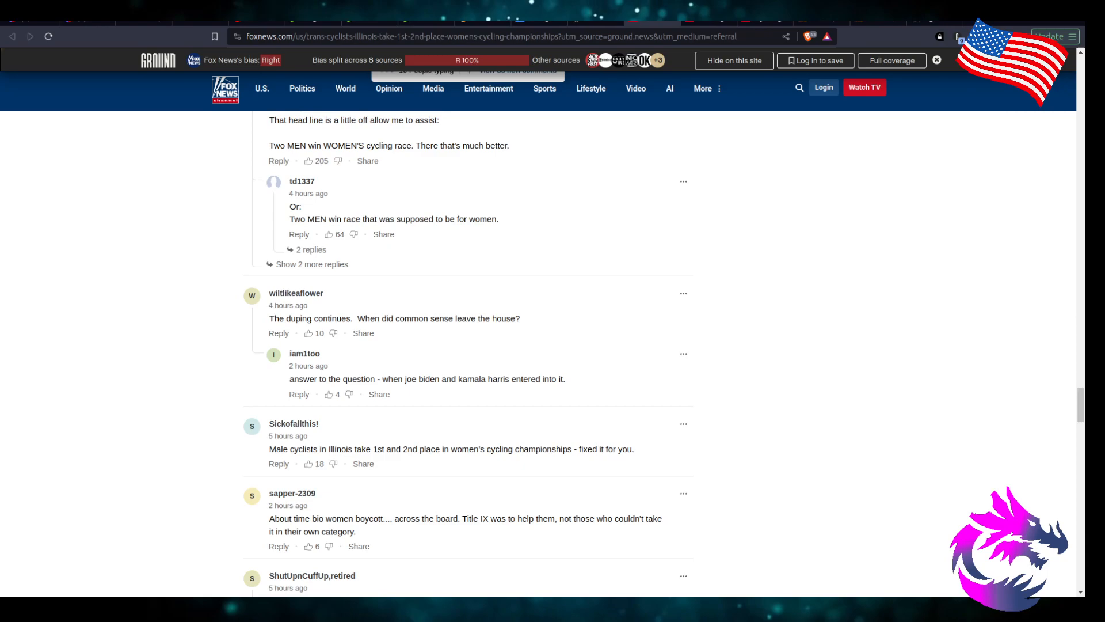
scroll(down, 3)
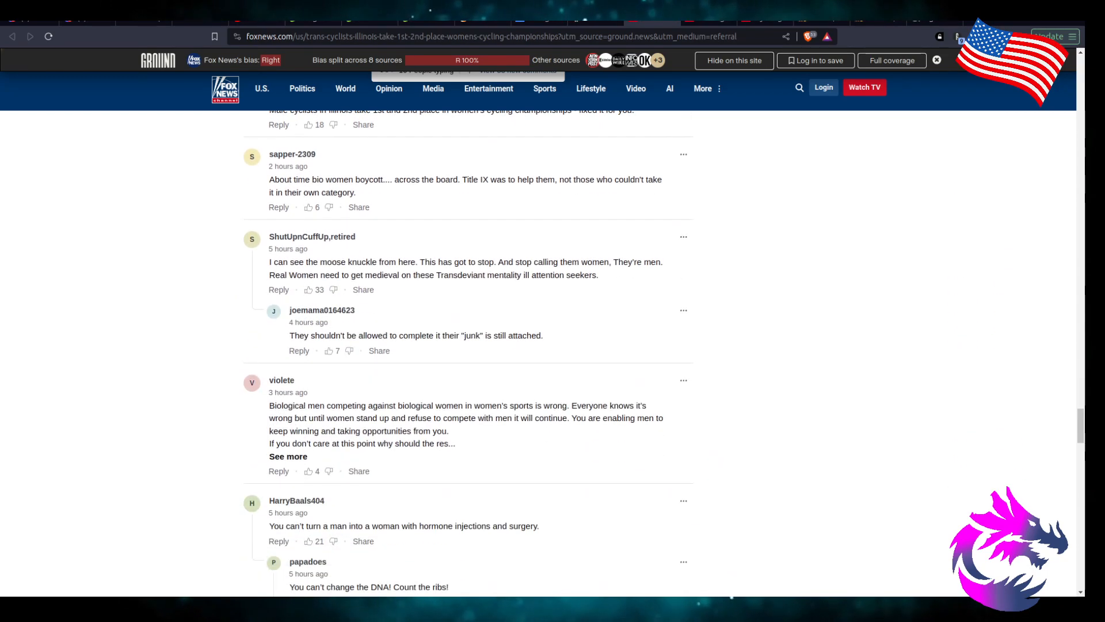
scroll(down, 3)
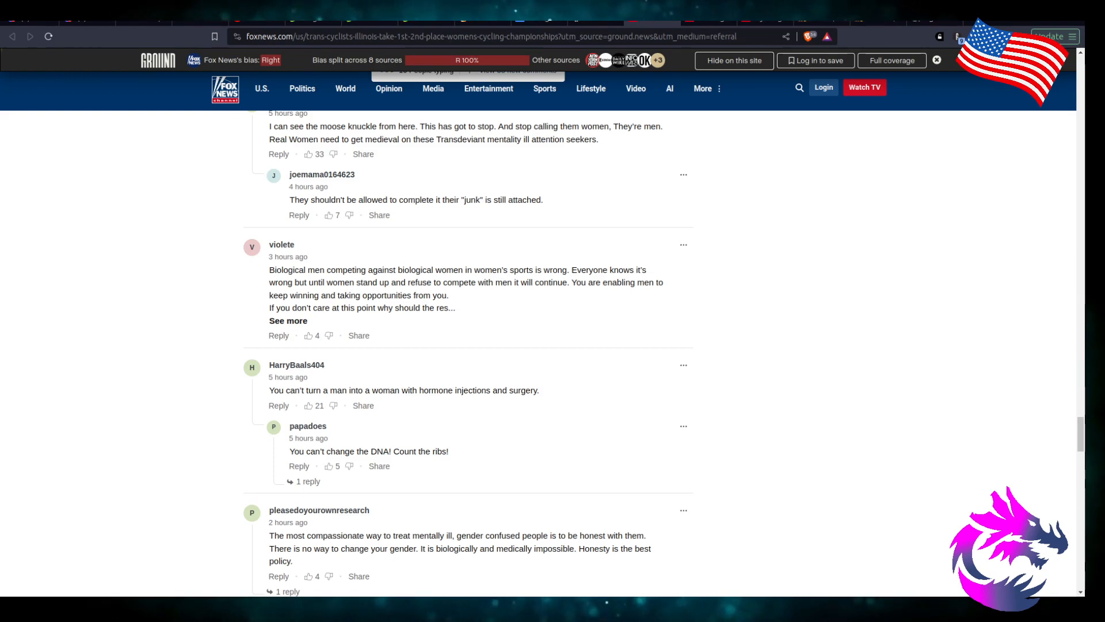
scroll(down, 3)
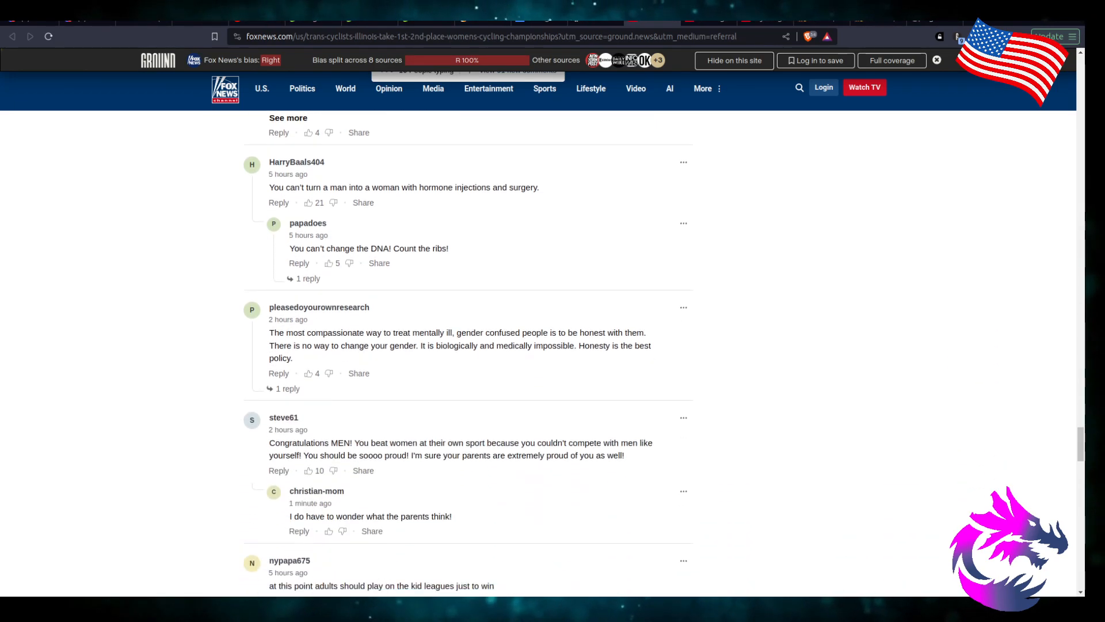
scroll(down, 3)
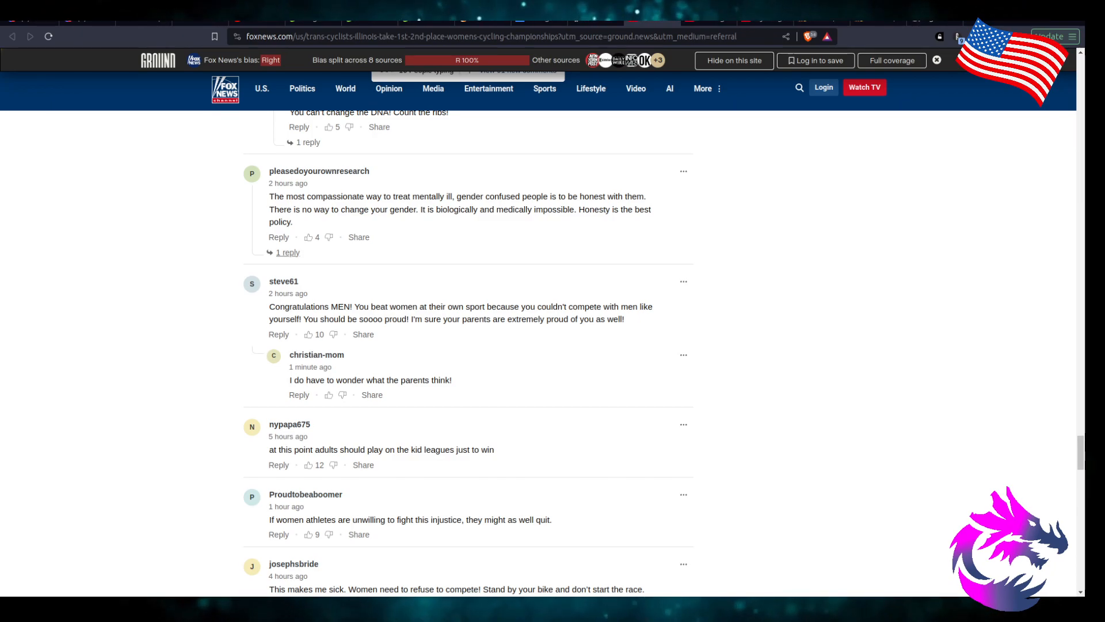
scroll(down, 3)
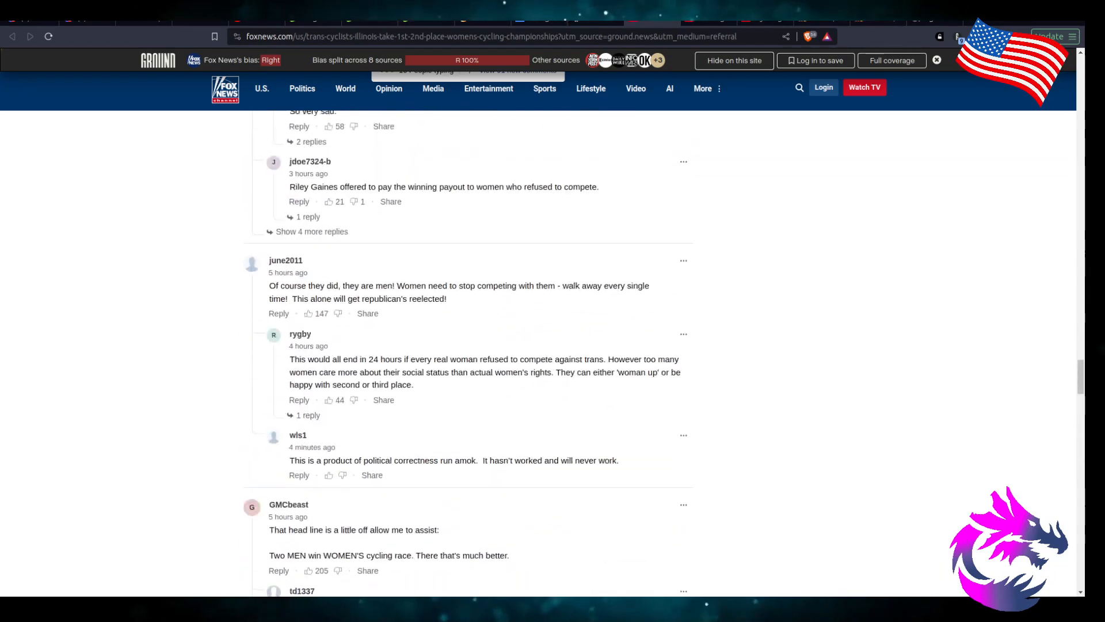
- Scroll back past the Conversation section to the trans cyclists headline, byline and Piers Morgan video
scroll(up, 3)
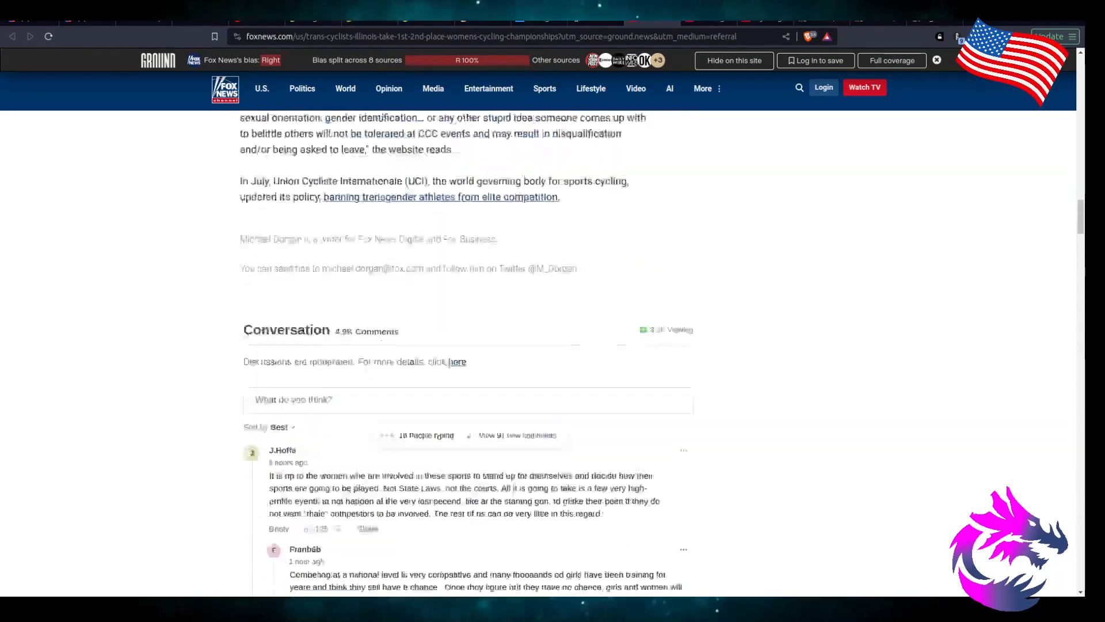
scroll(up, 3)
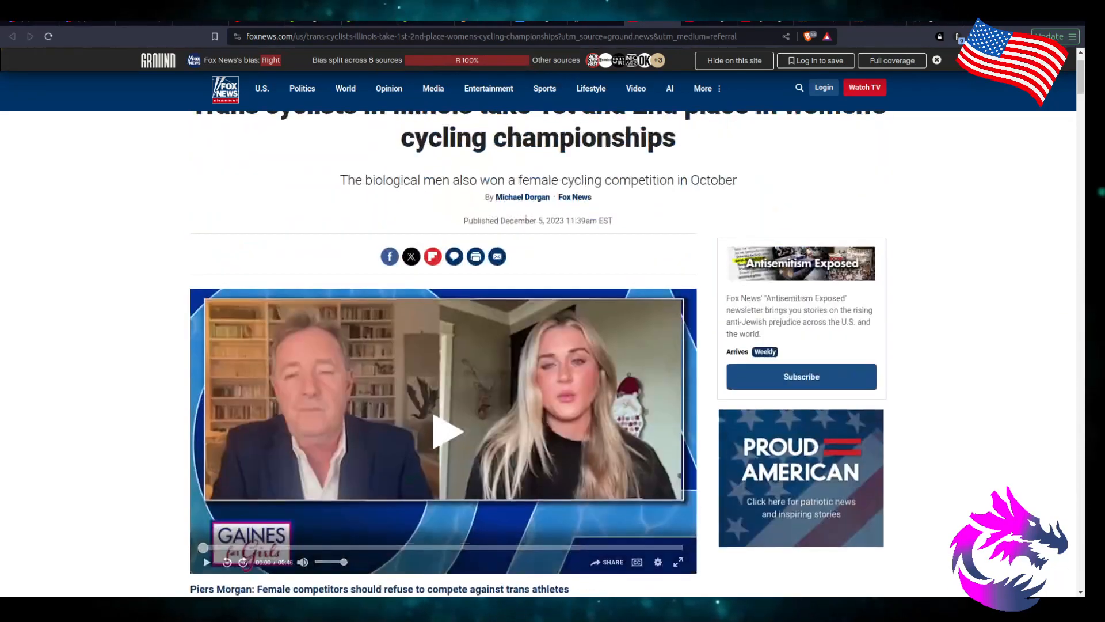
scroll(up, 3)
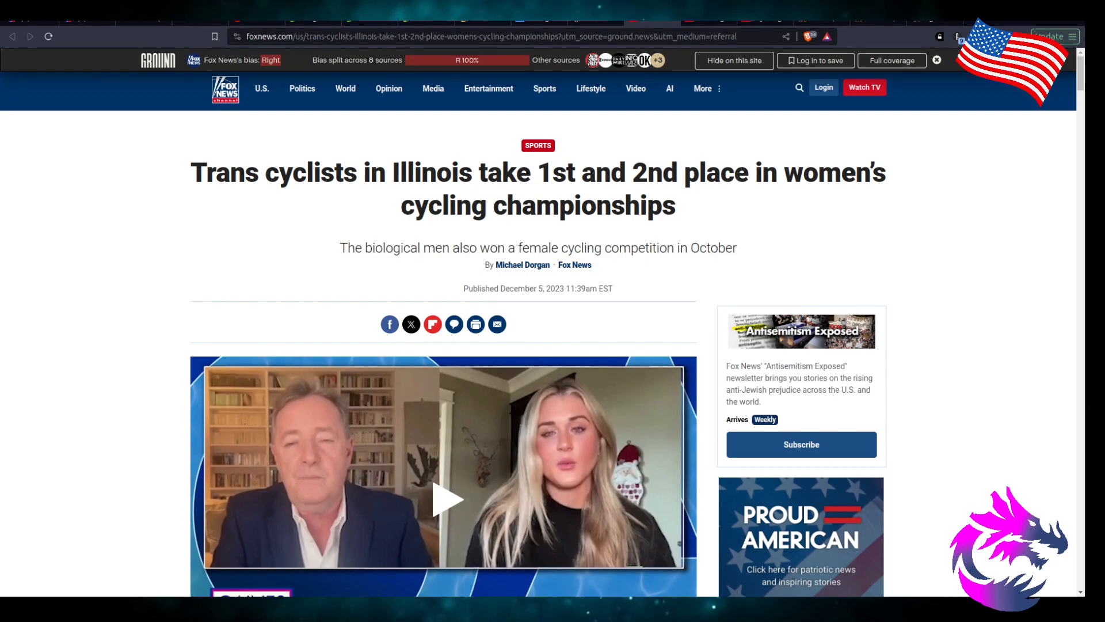
scroll(down, 3)
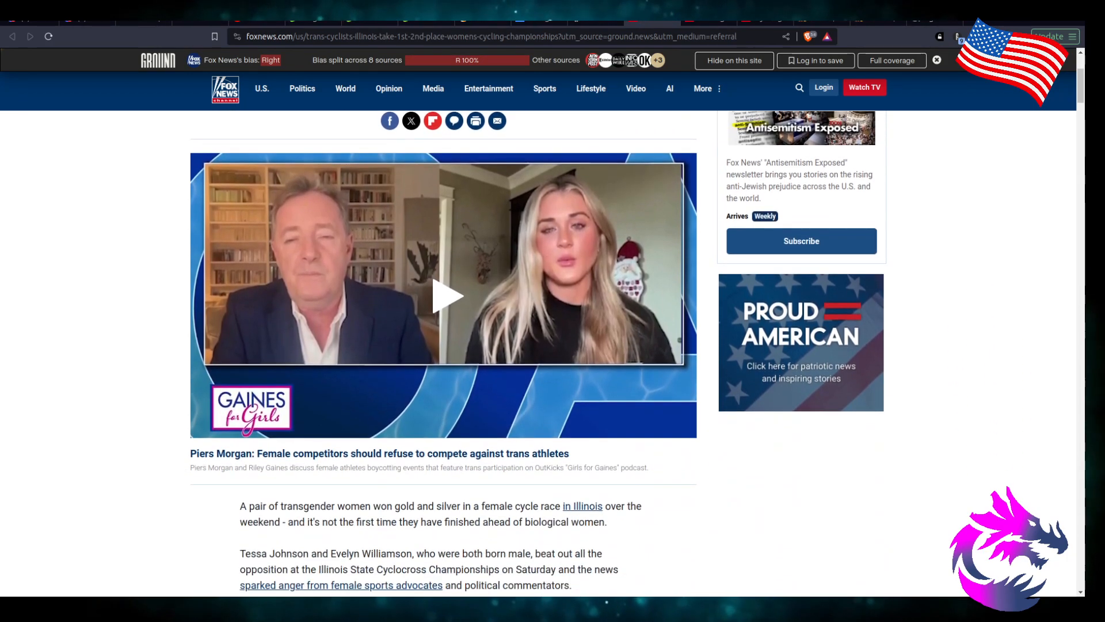
scroll(up, 3)
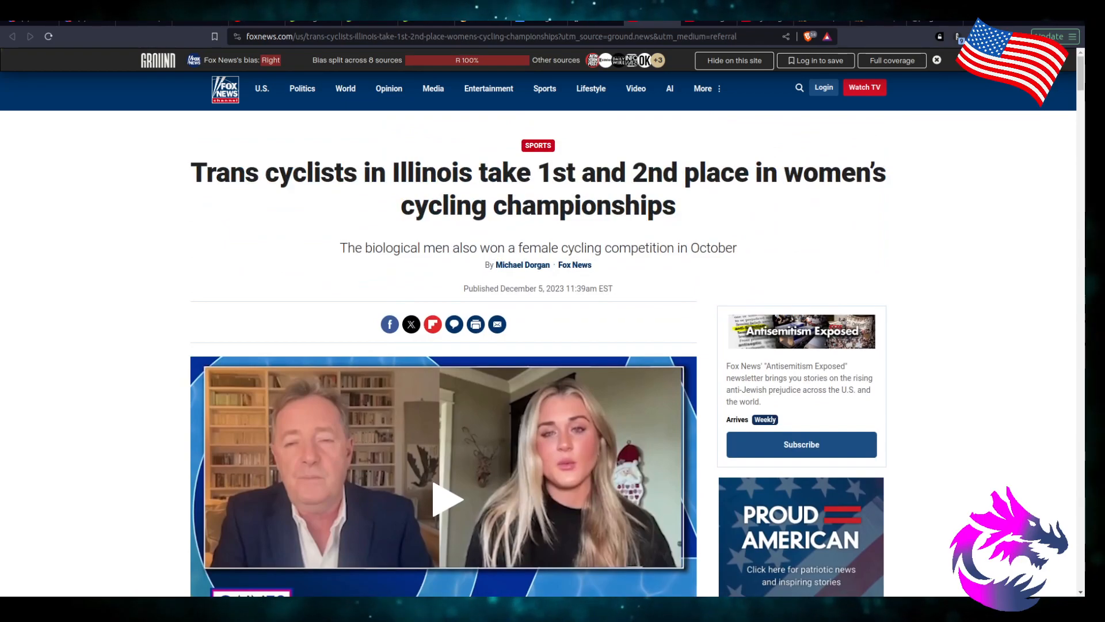